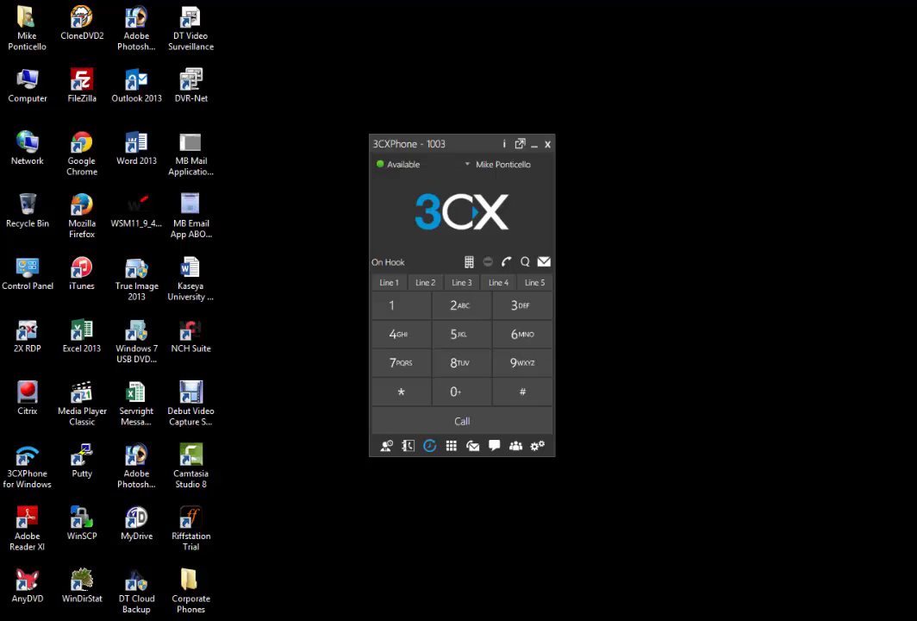
pyautogui.moveTo(300, 150)
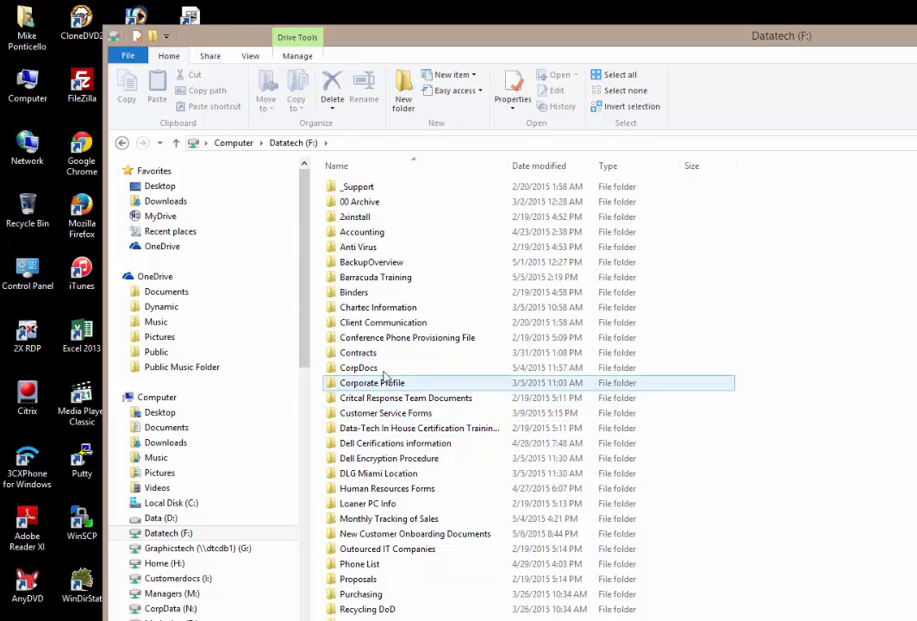
# Load the 3cxProv conference provisioning file so 3CXPhone runs as extension 1995.
pyautogui.doubleClick(407, 337)
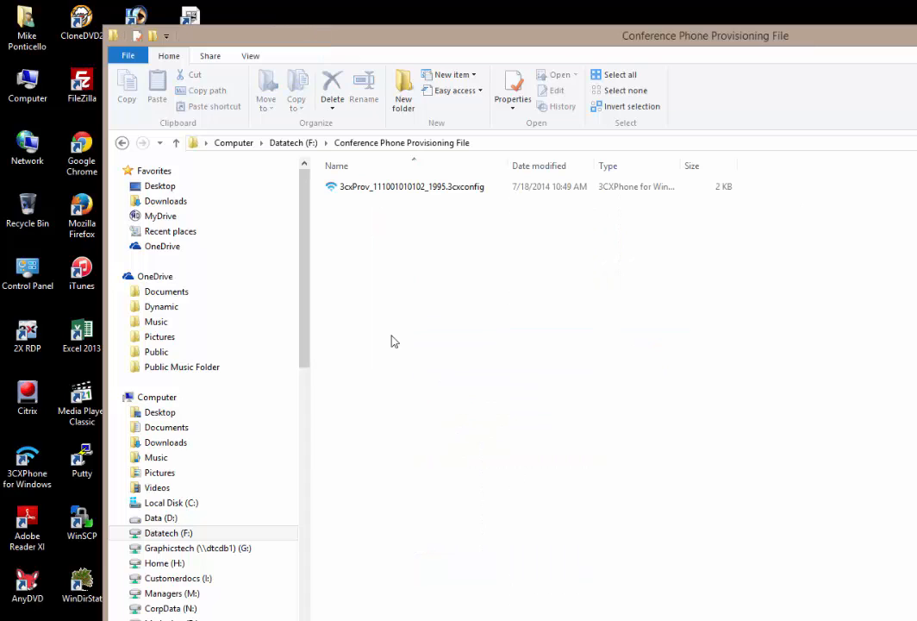
pyautogui.click(412, 186)
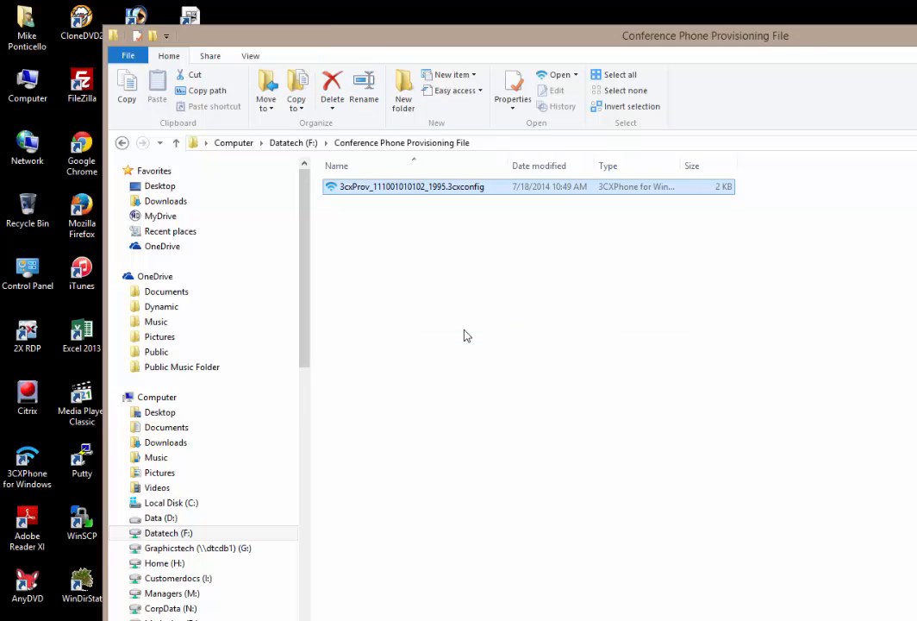
pyautogui.doubleClick(412, 186)
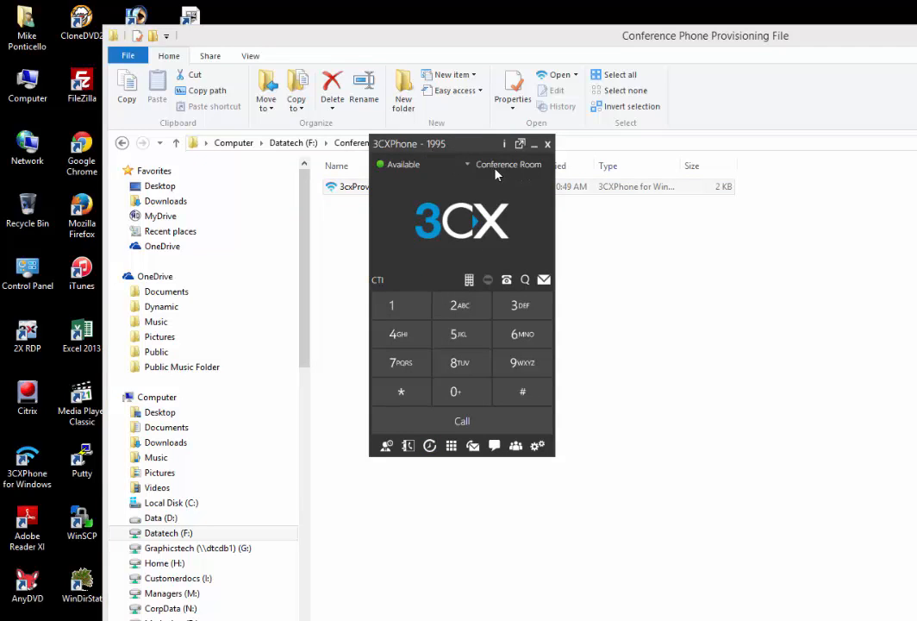
# Close the Explorer window and show 3CXPhone's conference options.
pyautogui.click(547, 143)
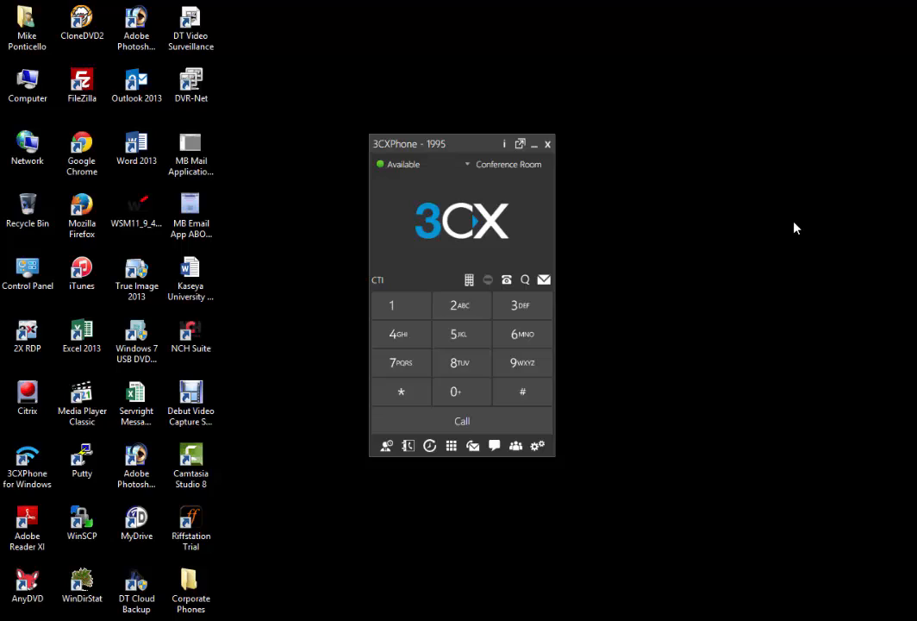
pyautogui.moveTo(699, 401)
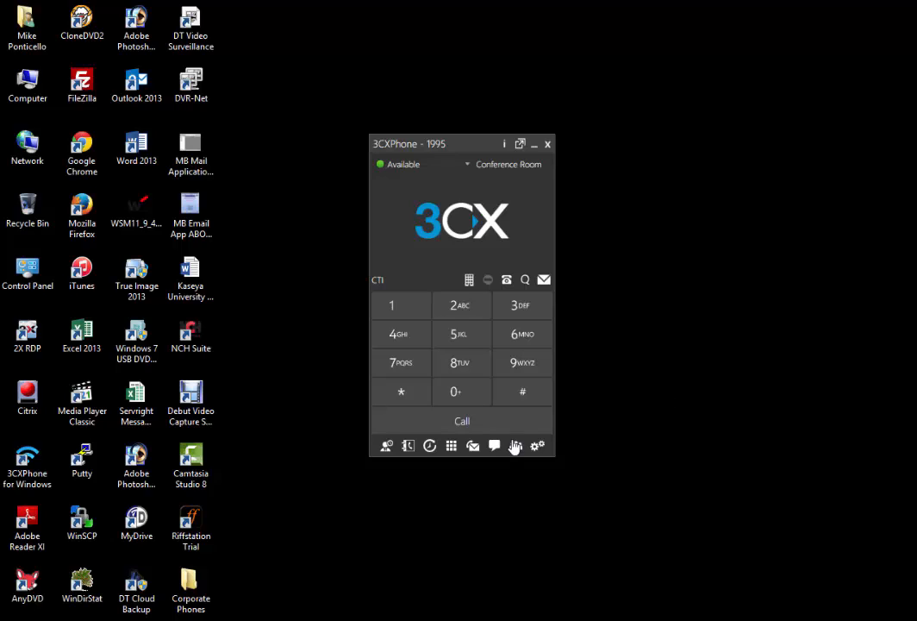
pyautogui.click(515, 446)
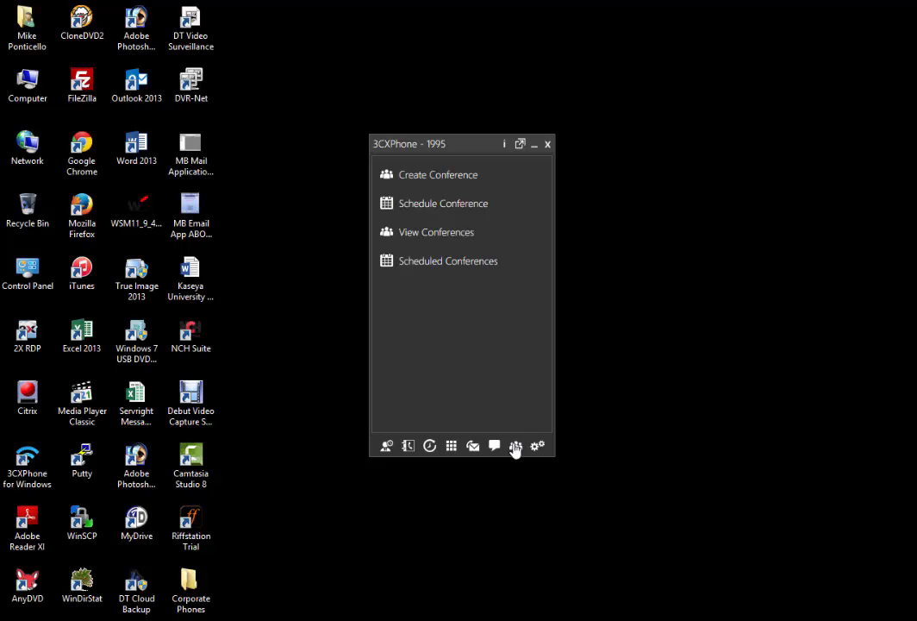
pyautogui.moveTo(524, 315)
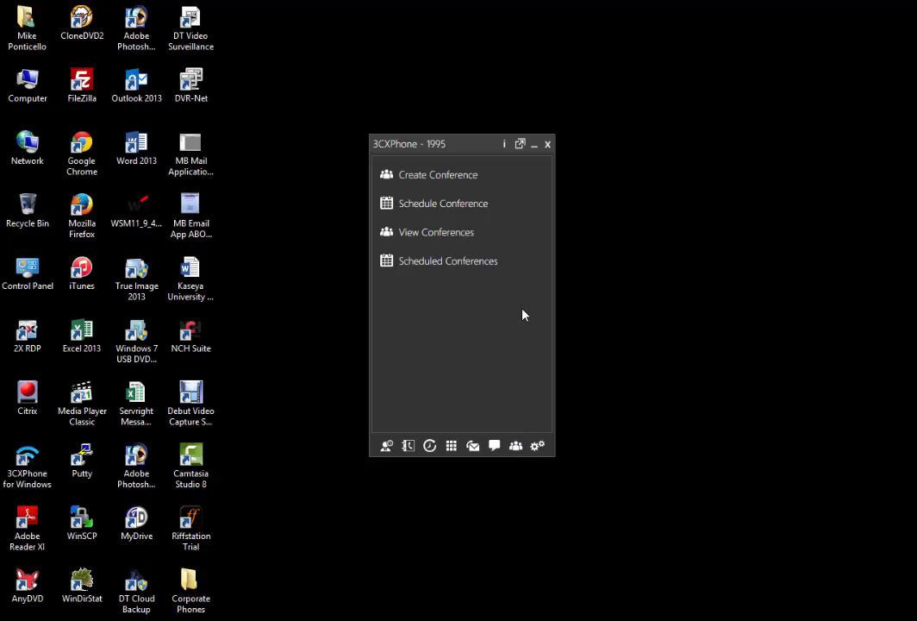
pyautogui.moveTo(485, 329)
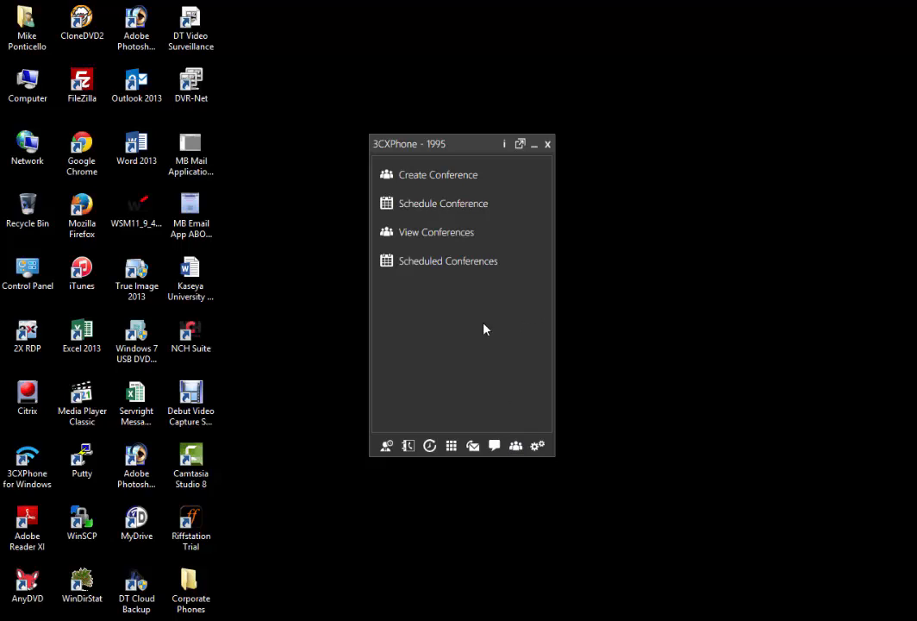
# Start scheduling a conference named Test Conference with description Test Conference.
pyautogui.click(438, 175)
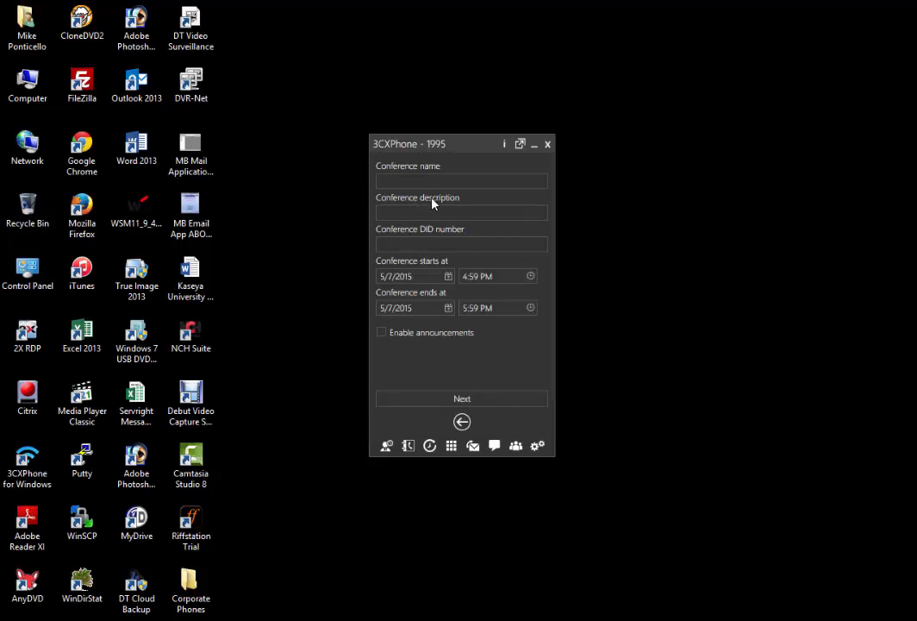
pyautogui.click(461, 181)
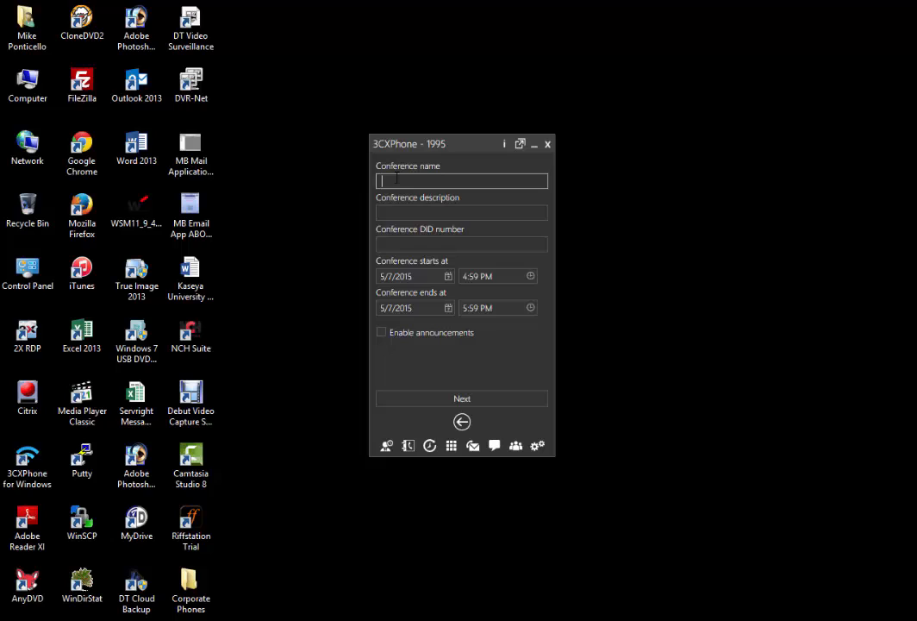
pyautogui.write('1')
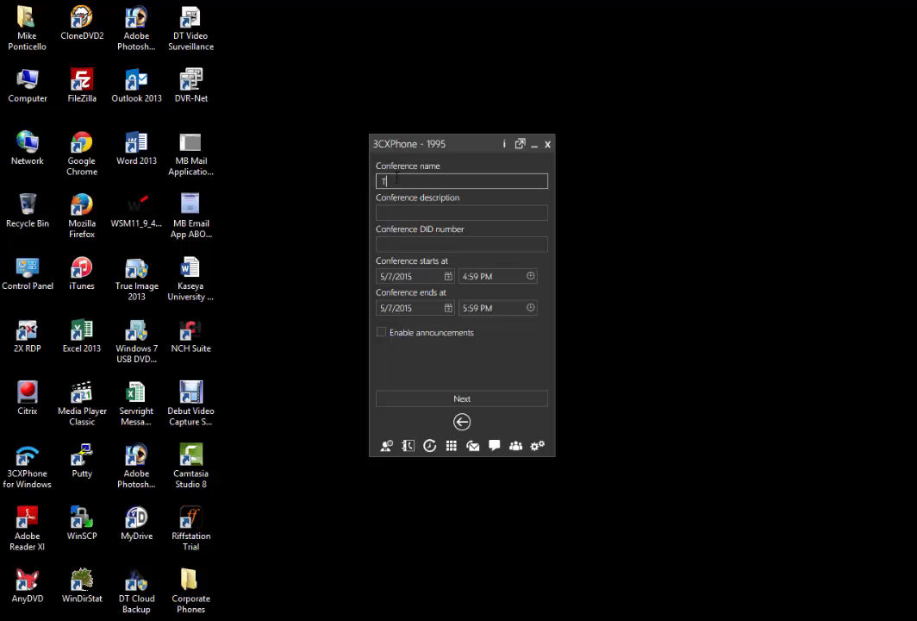
pyautogui.write('Test Conference')
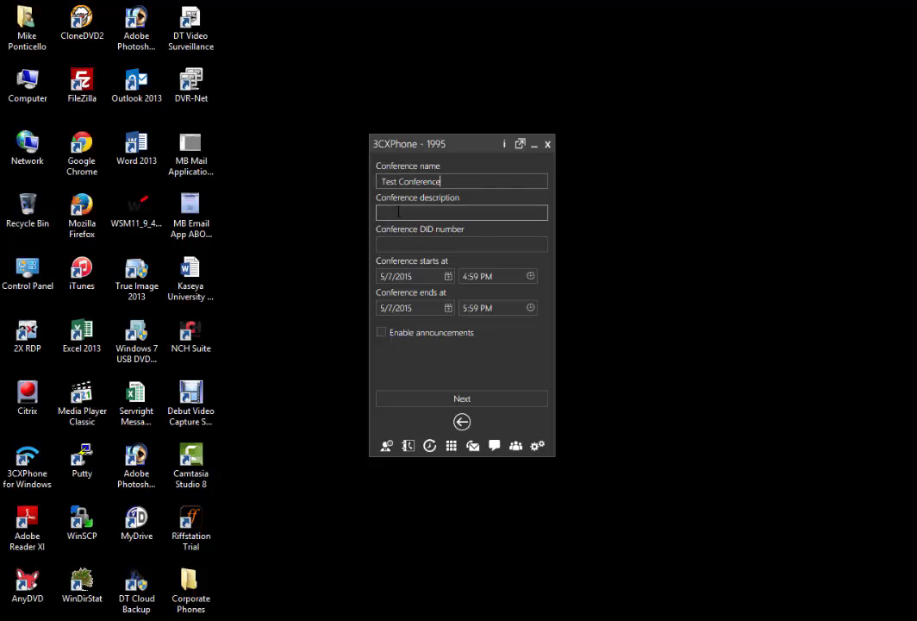
pyautogui.write('Test Conference')
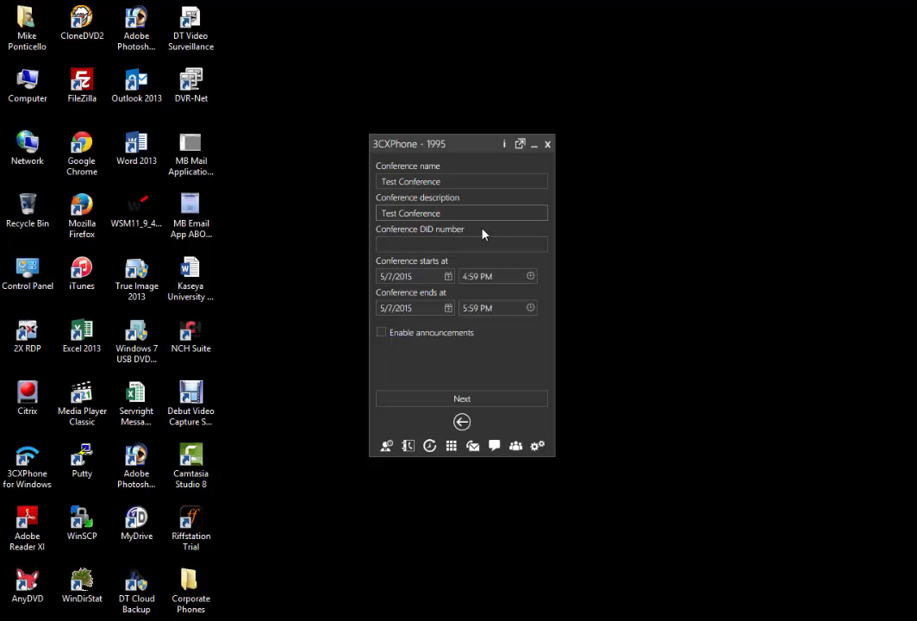
pyautogui.click(461, 244)
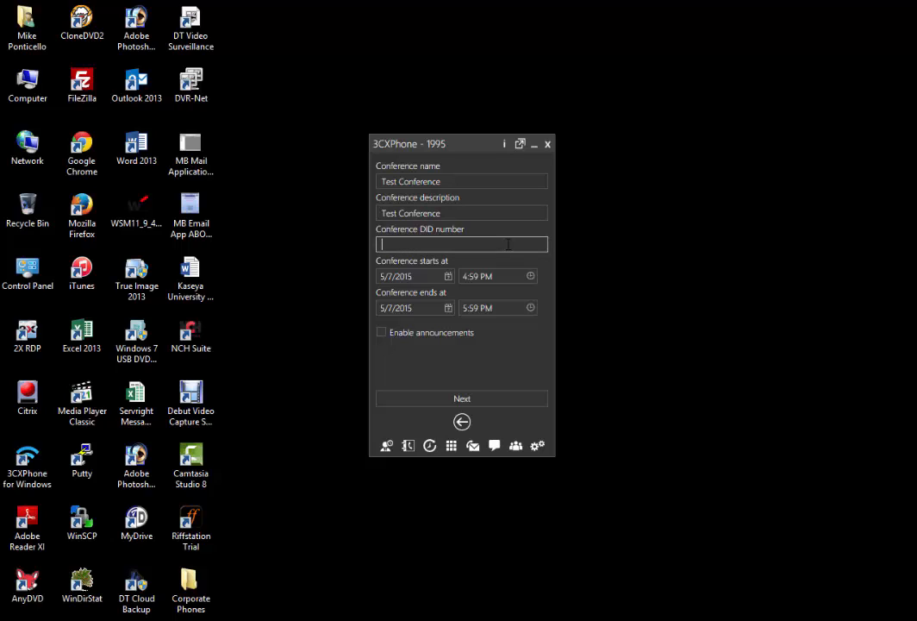
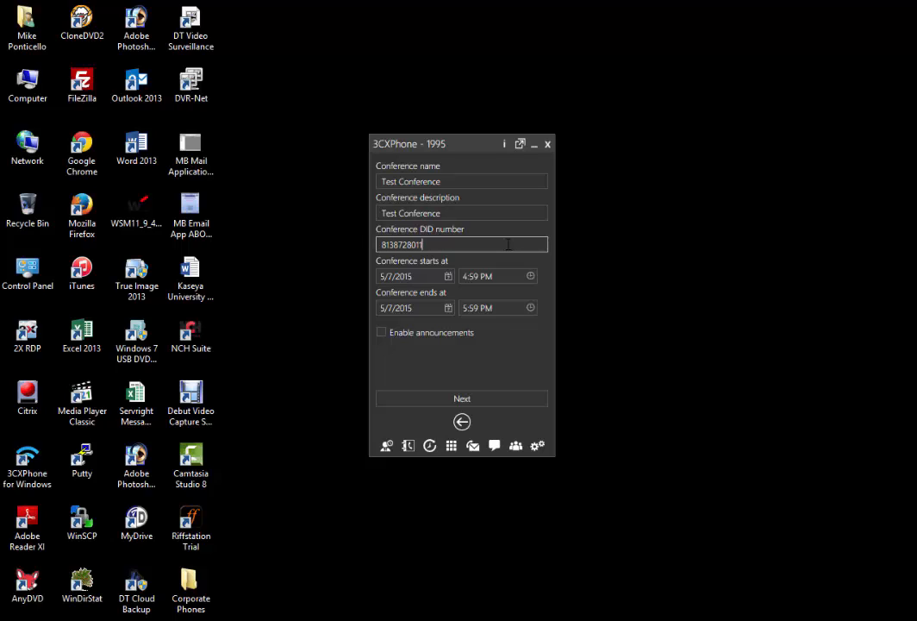
pyautogui.moveTo(470, 242)
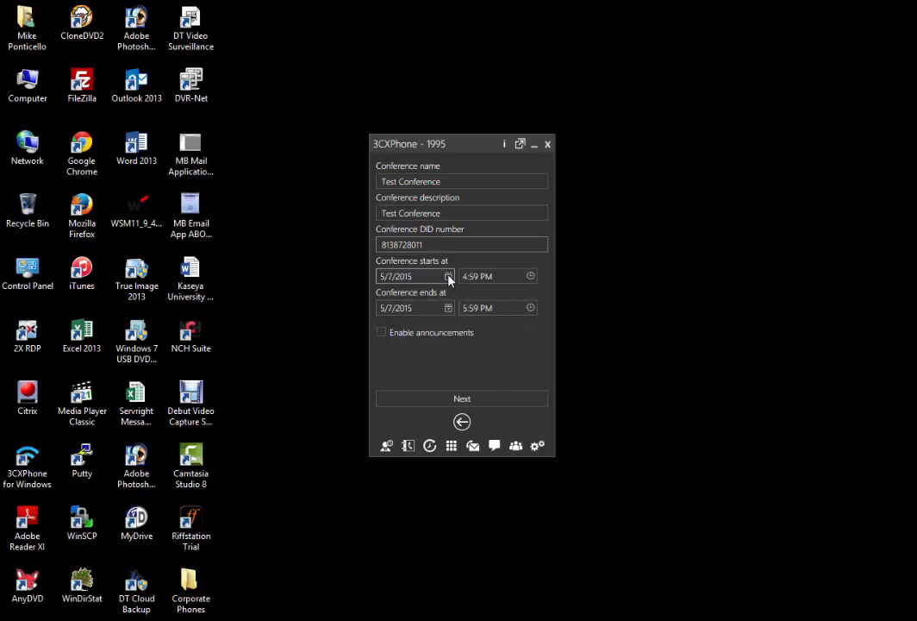
# Schedule it for 5/8/2015, 12:45 PM to 1:45 PM, with announcements enabled.
pyautogui.click(448, 276)
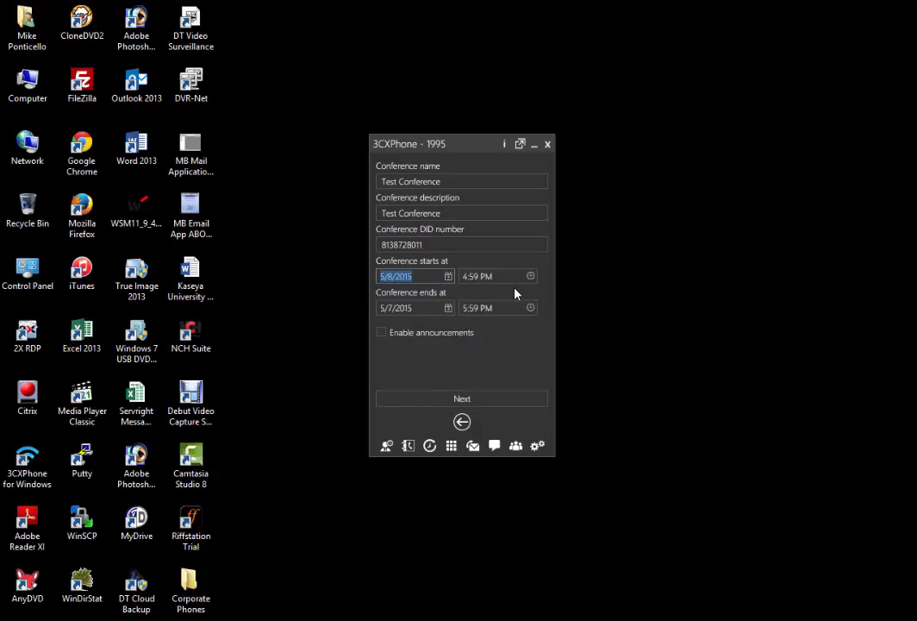
pyautogui.click(531, 276)
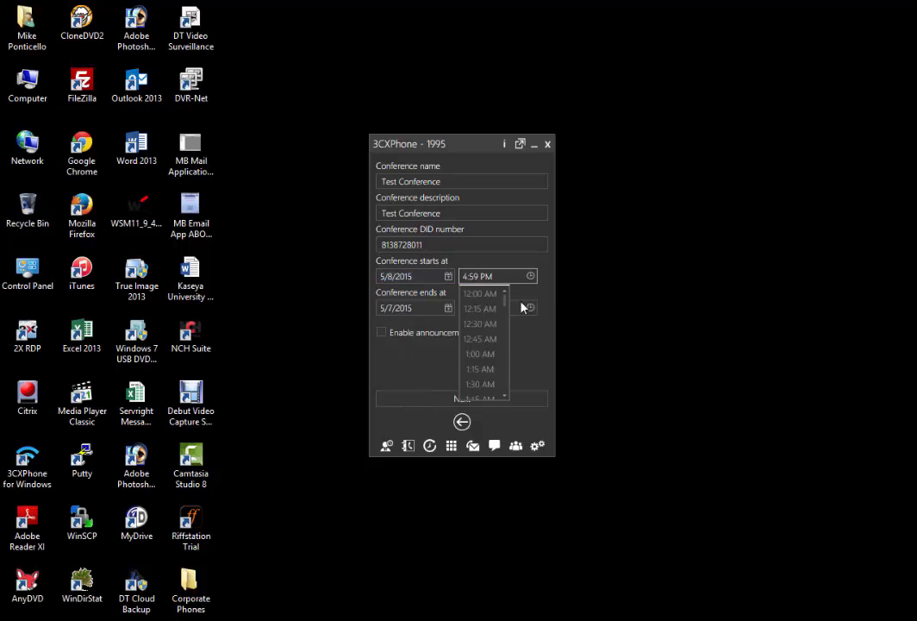
pyautogui.moveTo(513, 319)
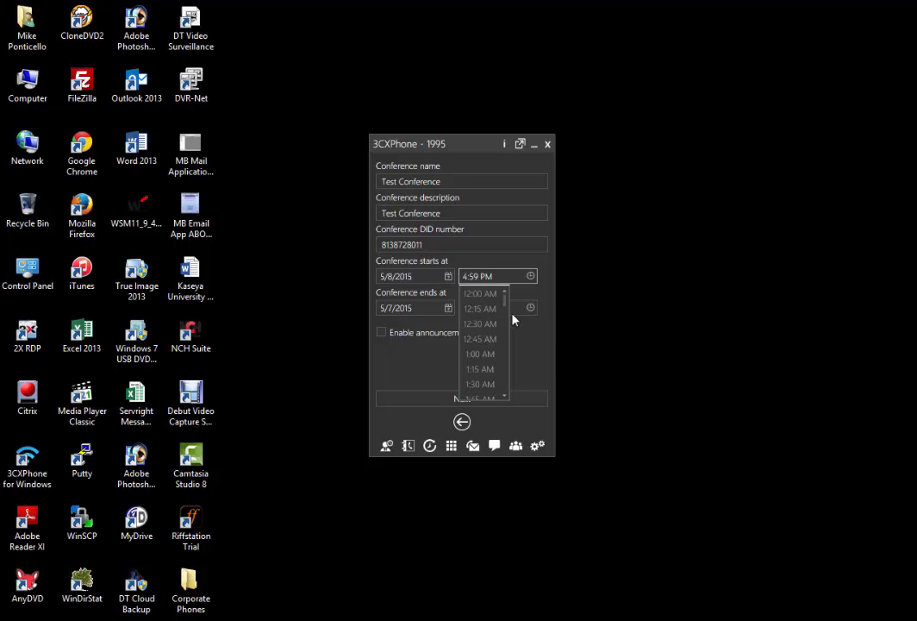
pyautogui.scroll(-3)
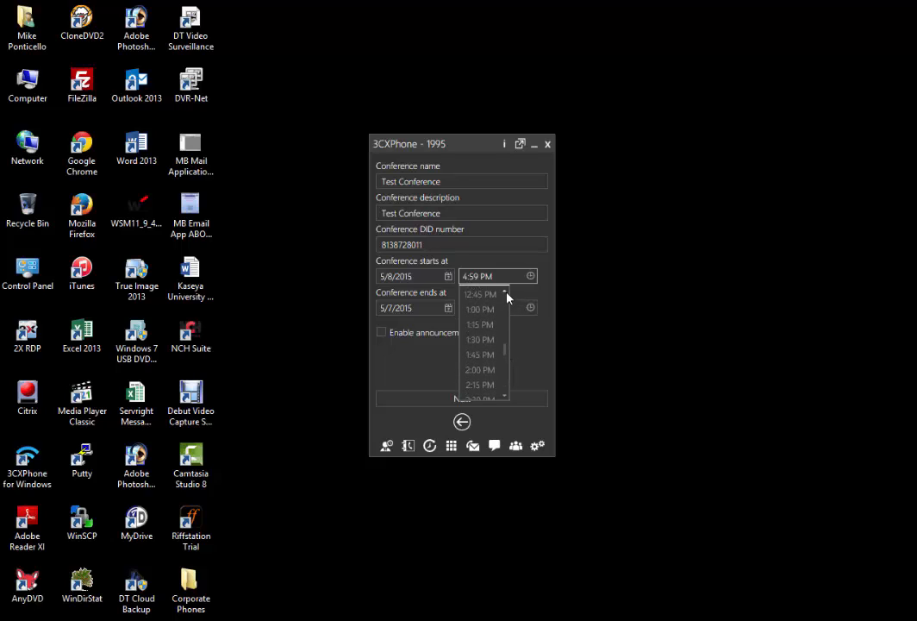
pyautogui.click(480, 294)
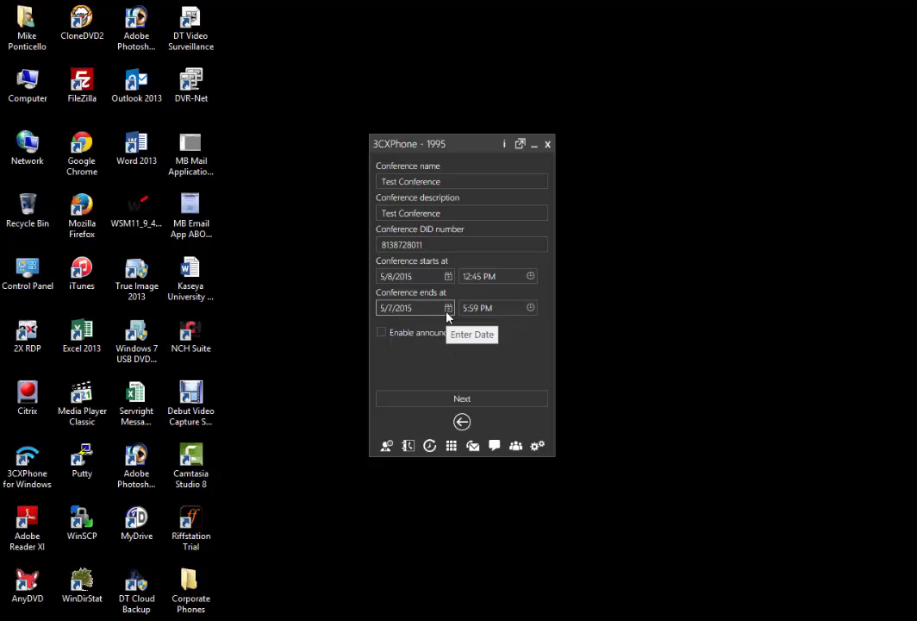
pyautogui.click(447, 307)
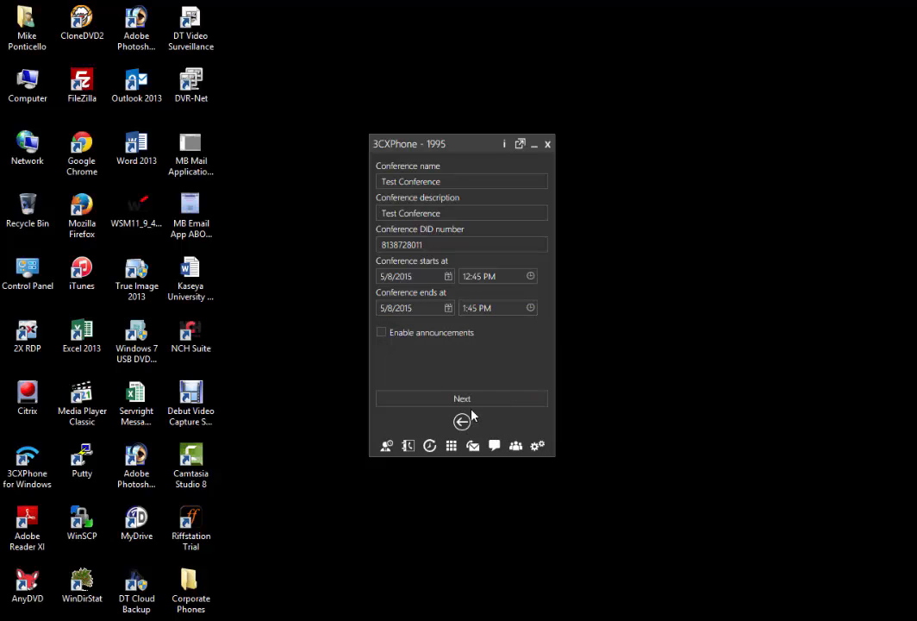
pyautogui.moveTo(496, 308)
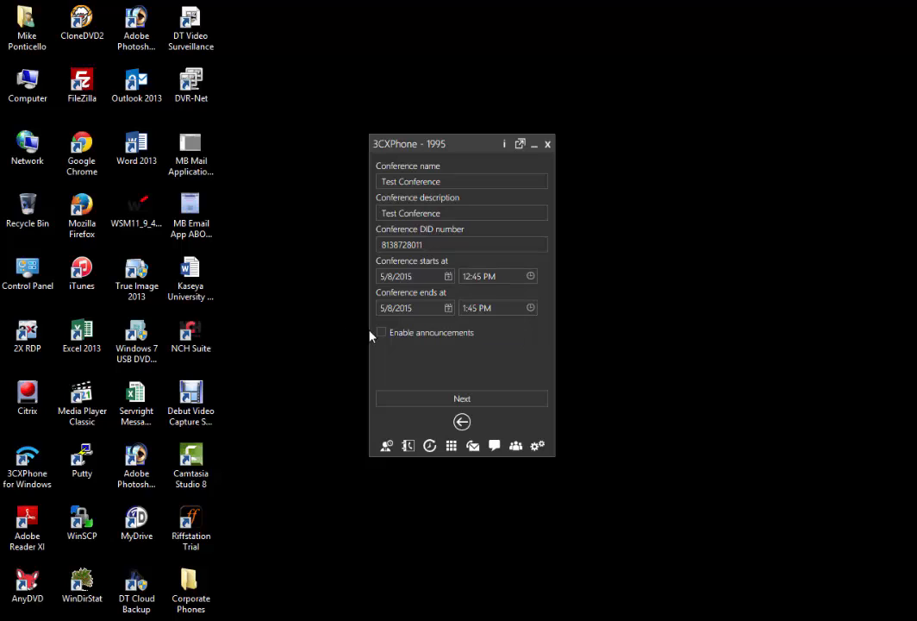
pyautogui.click(381, 332)
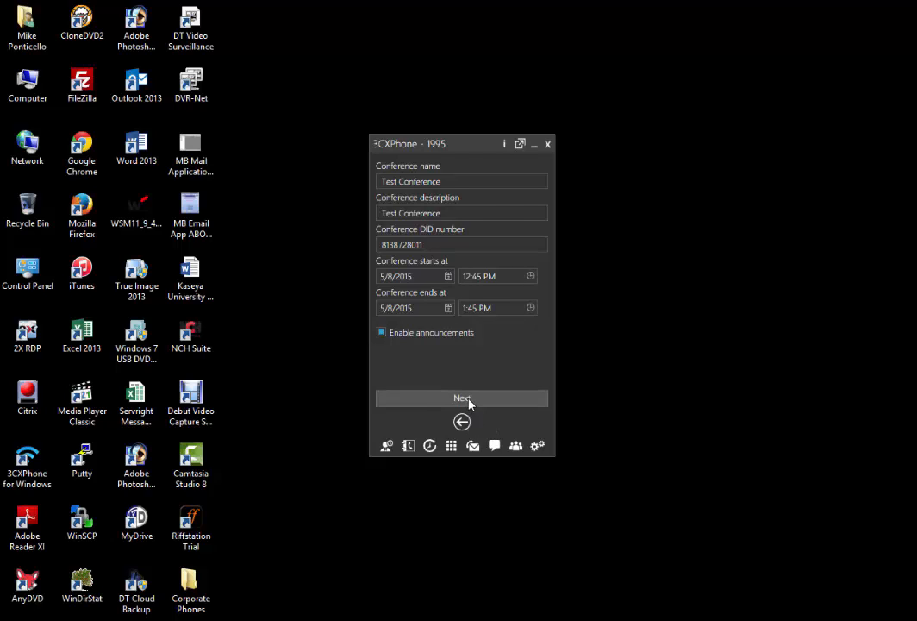
# Invite extension 1003 as the internal participant and continue to external participants.
pyautogui.click(461, 397)
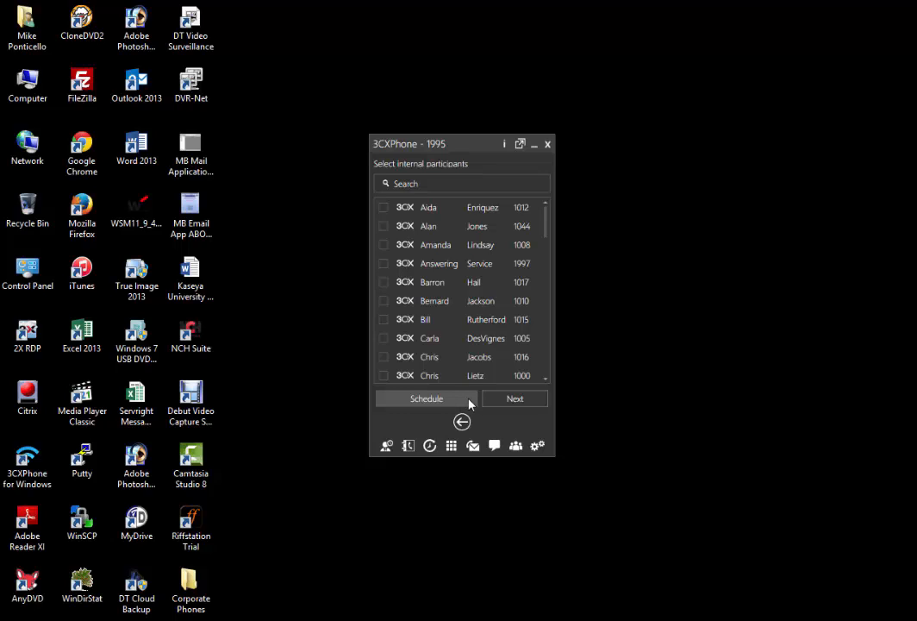
pyautogui.moveTo(478, 397)
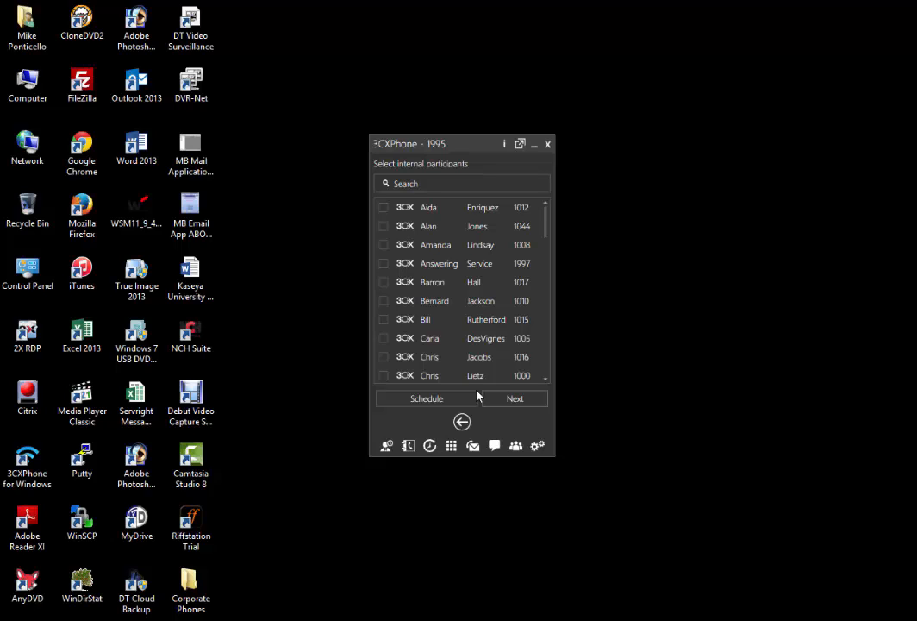
pyautogui.moveTo(461, 378)
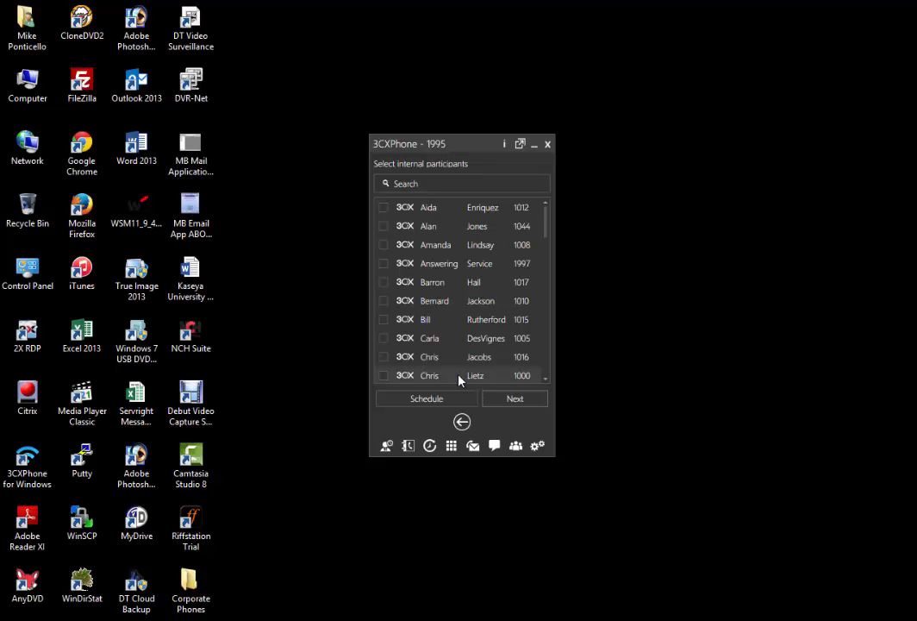
pyautogui.scroll(-3)
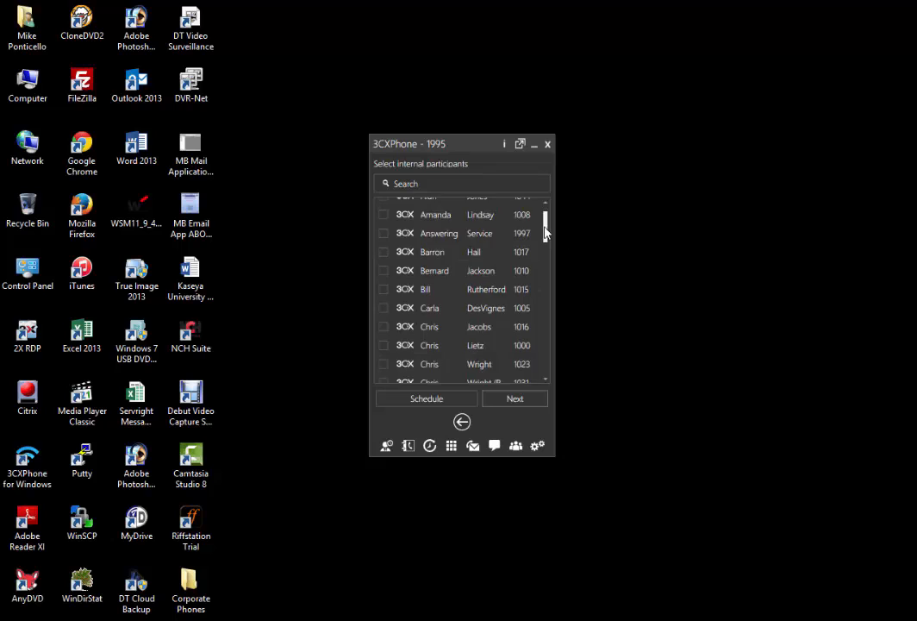
pyautogui.scroll(-3)
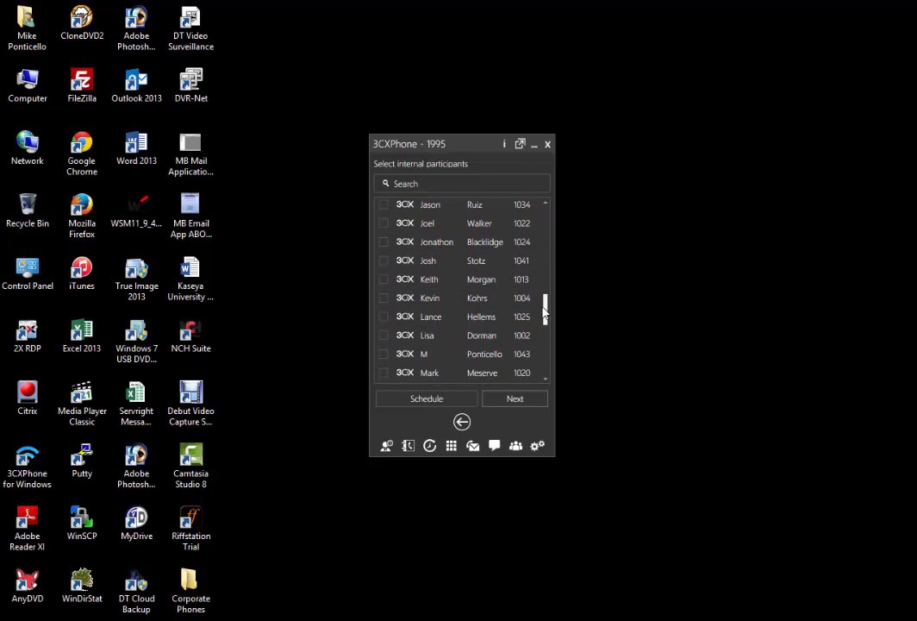
pyautogui.scroll(-3)
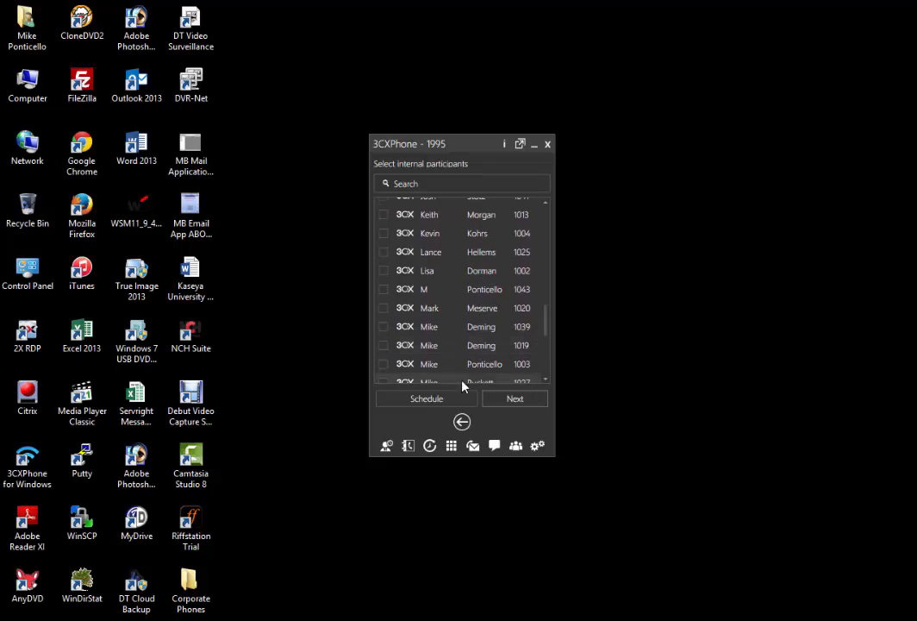
pyautogui.click(384, 362)
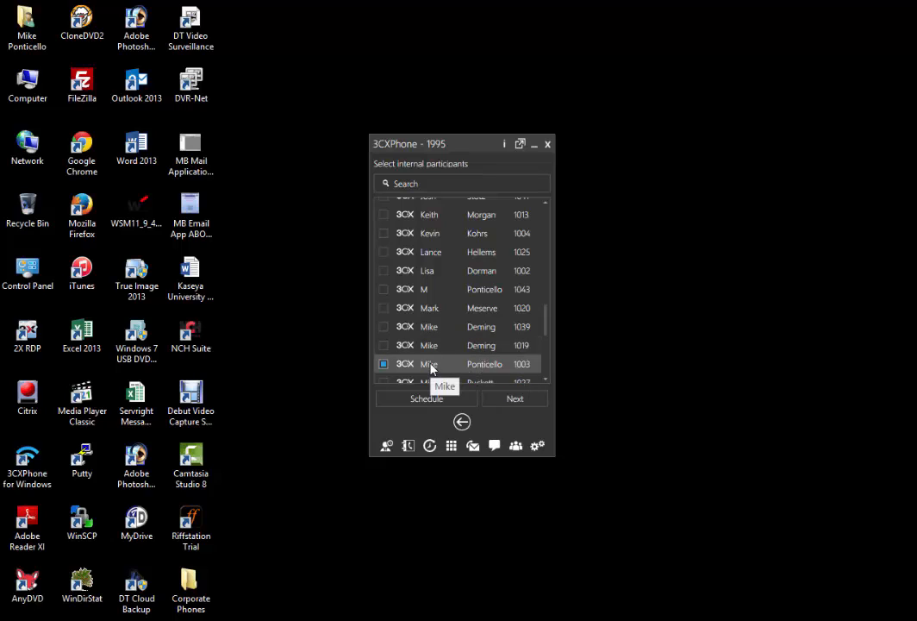
pyautogui.moveTo(465, 363)
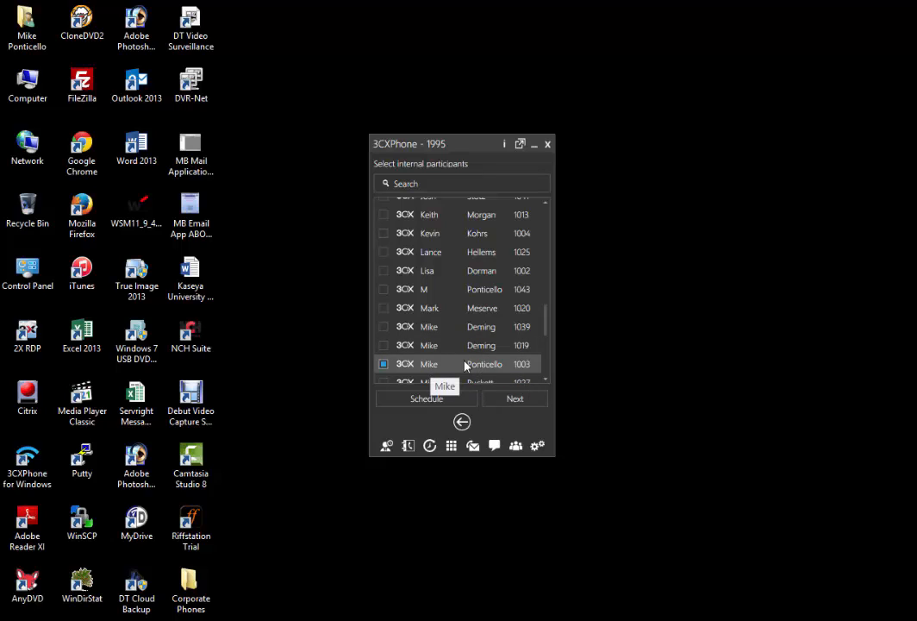
pyautogui.click(515, 398)
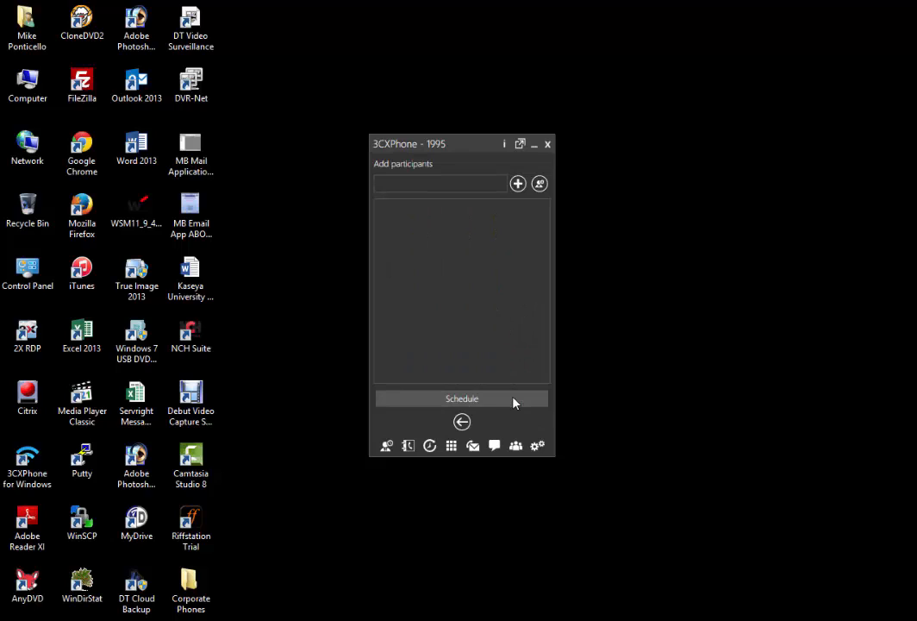
pyautogui.moveTo(514, 392)
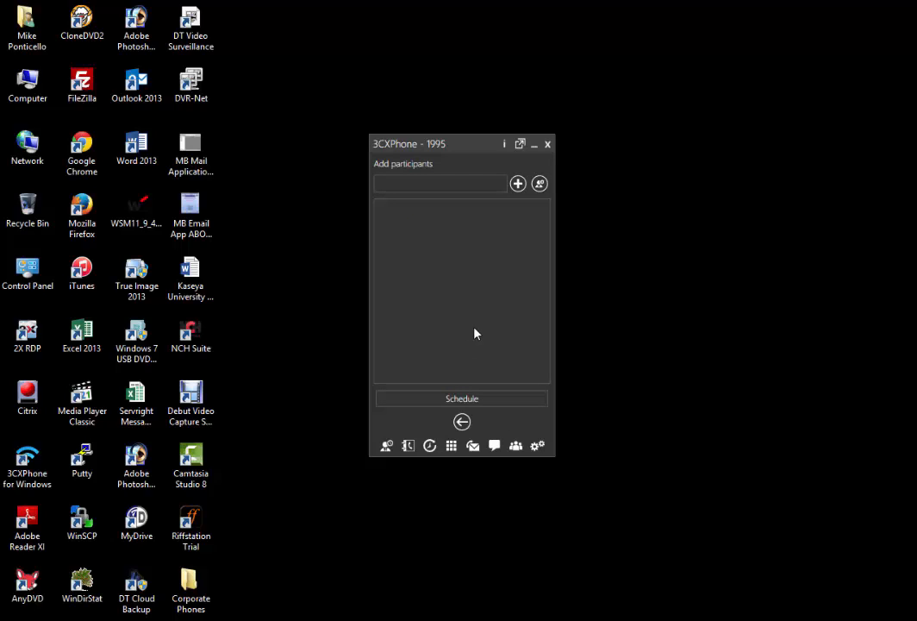
pyautogui.moveTo(487, 299)
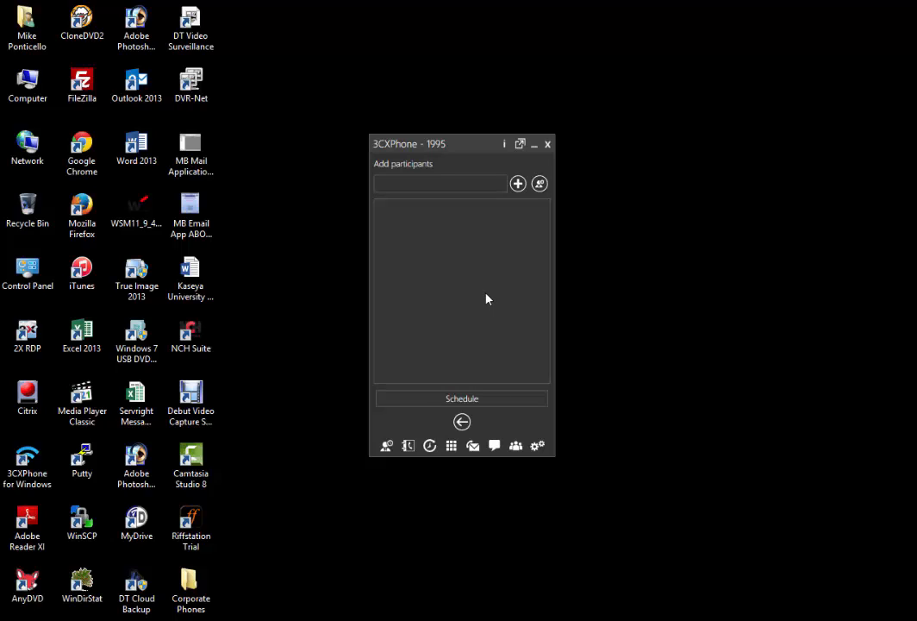
pyautogui.moveTo(435, 196)
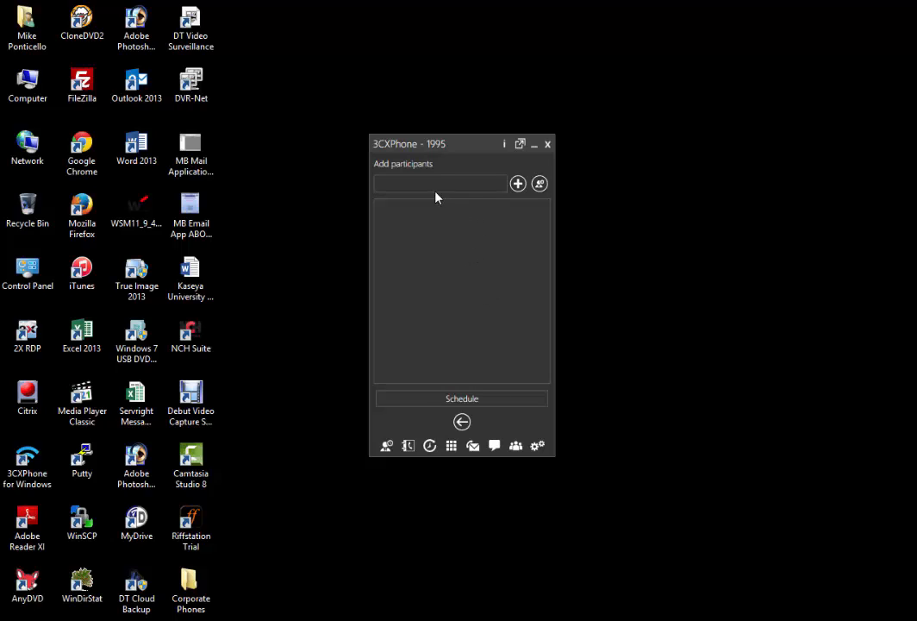
pyautogui.click(440, 183)
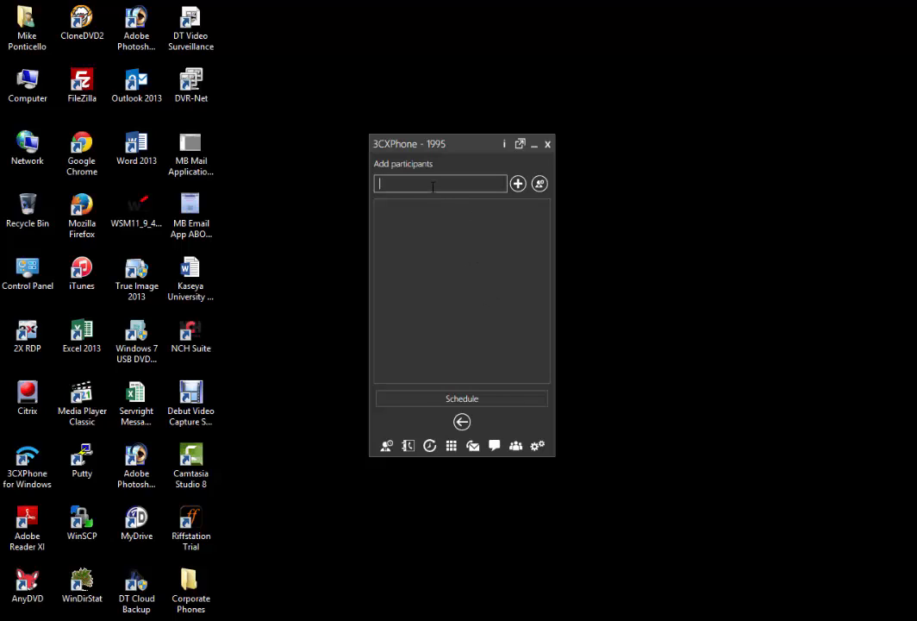
pyautogui.write('m')
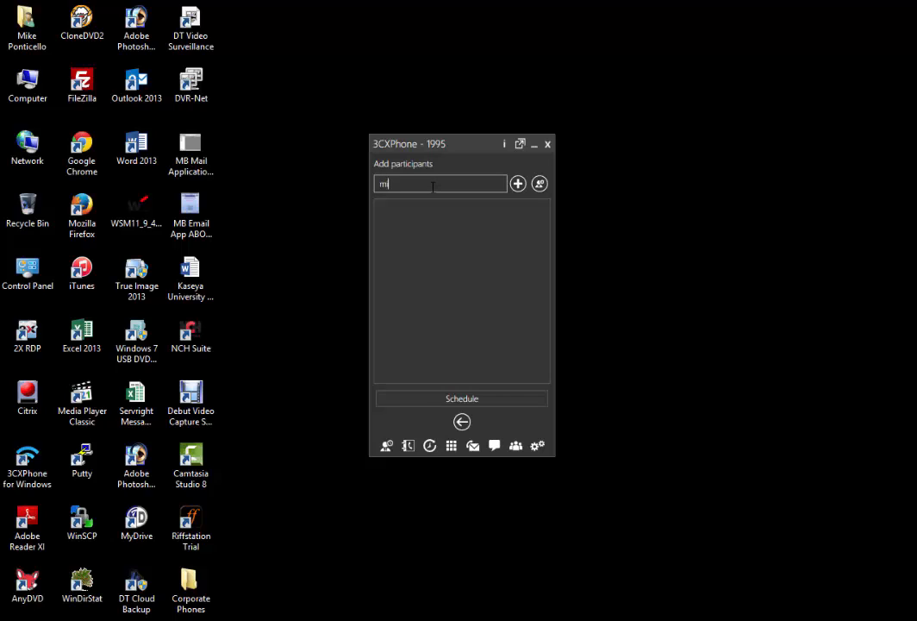
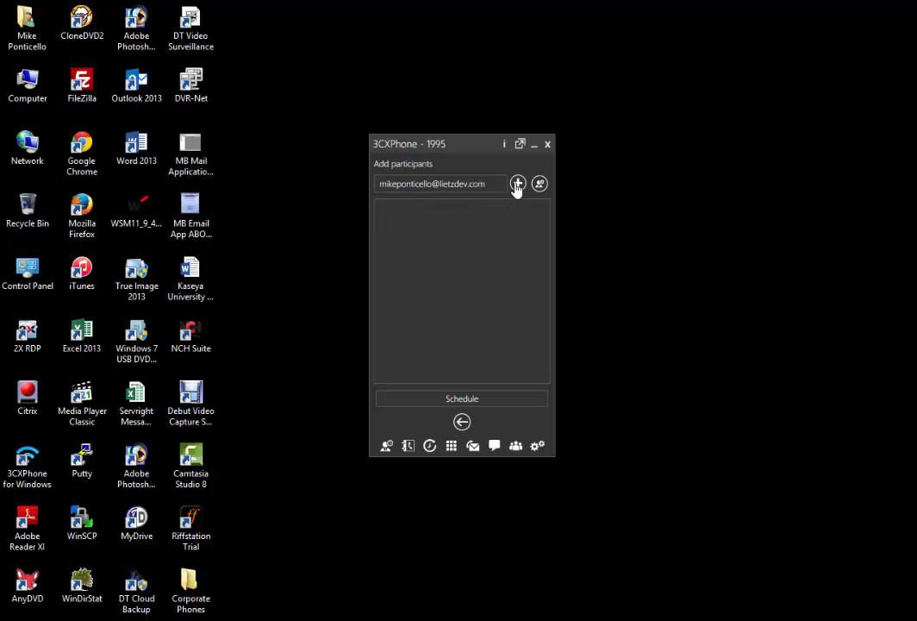
pyautogui.click(517, 183)
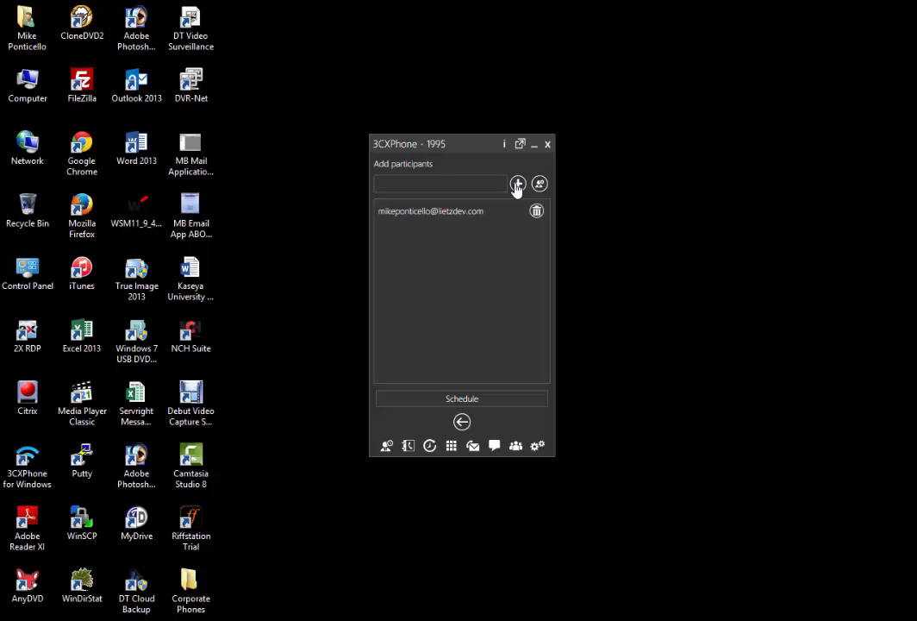
pyautogui.moveTo(538, 194)
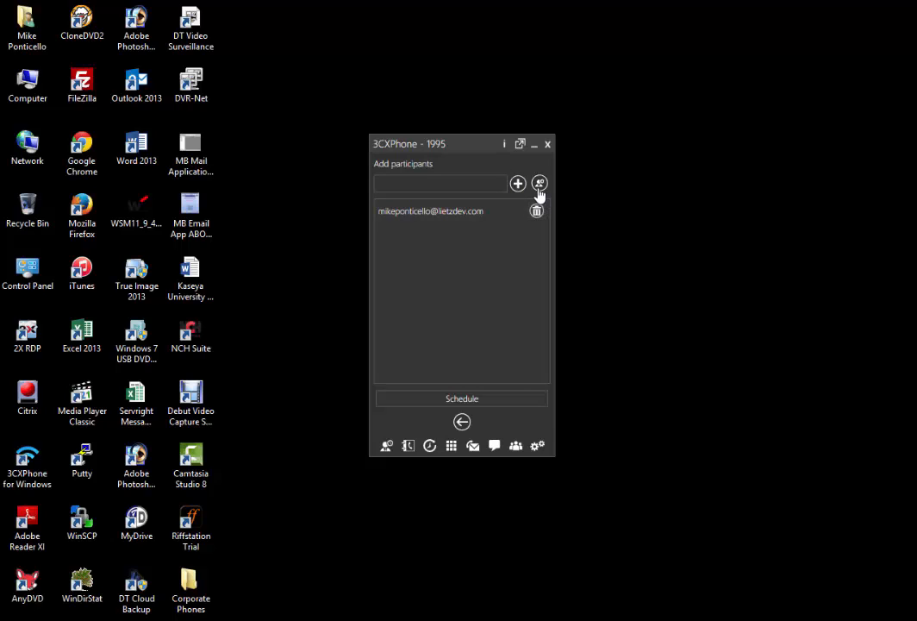
# Add all five phonebook contacts to the external participant list.
pyautogui.click(518, 184)
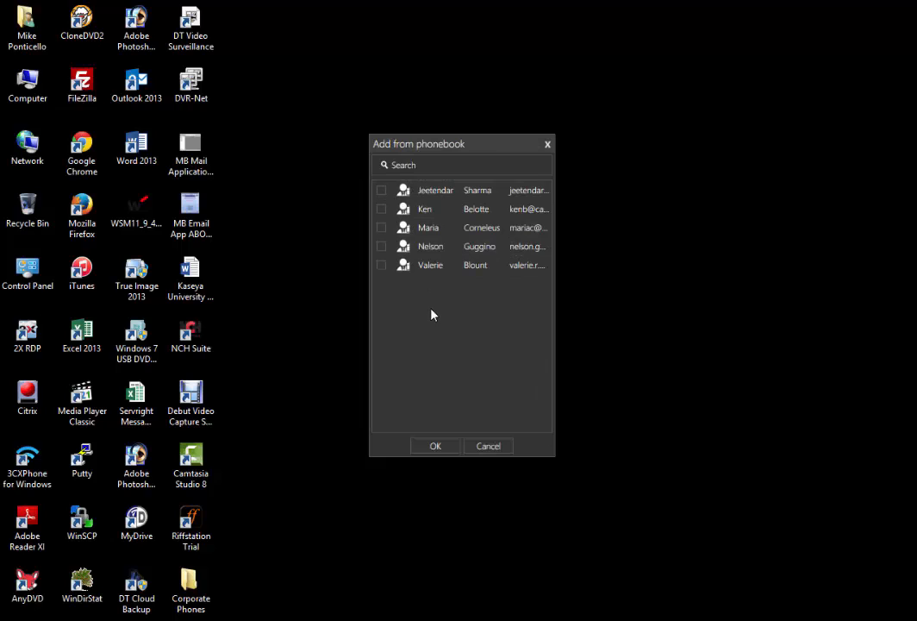
pyautogui.click(382, 264)
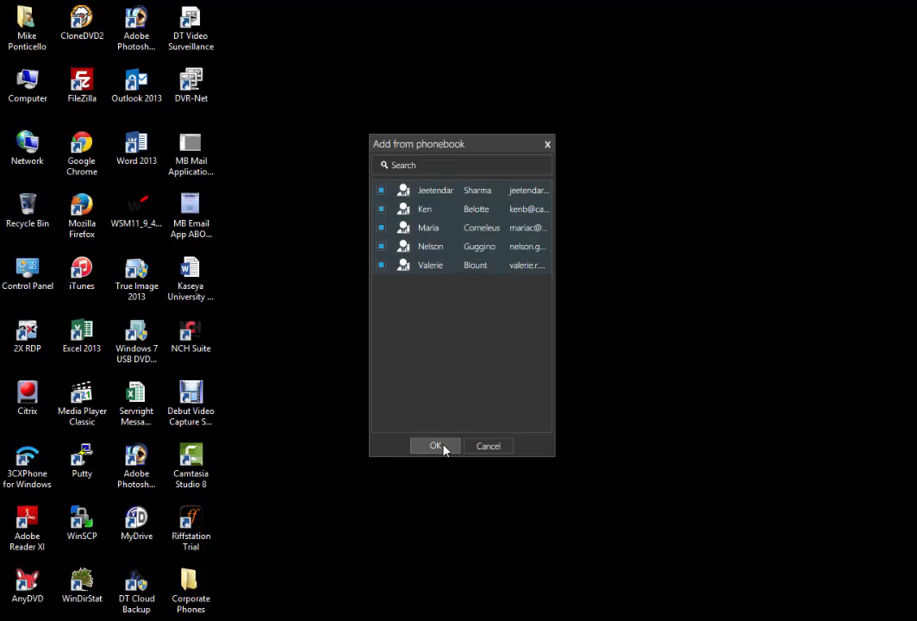
pyautogui.click(435, 446)
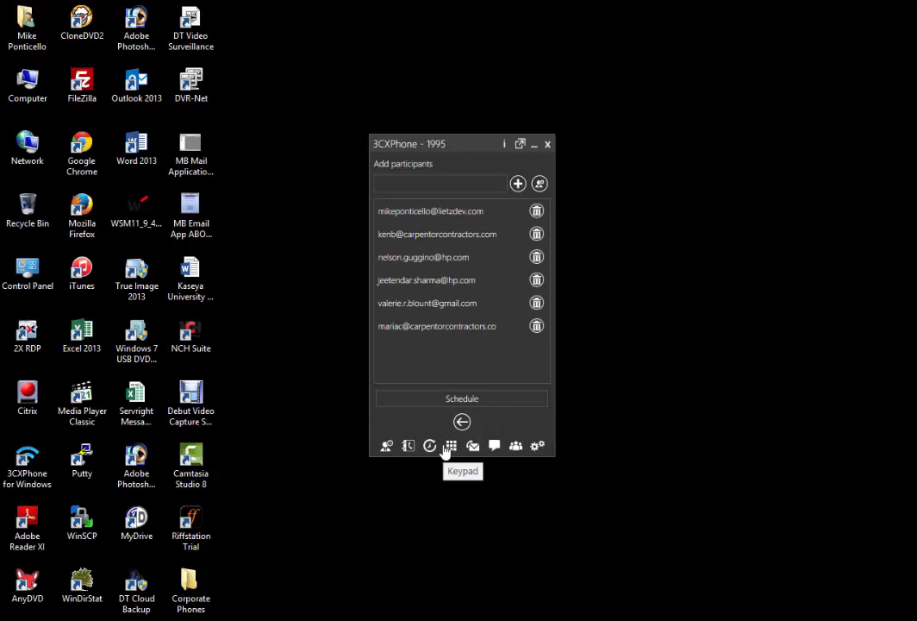
pyautogui.moveTo(452, 448)
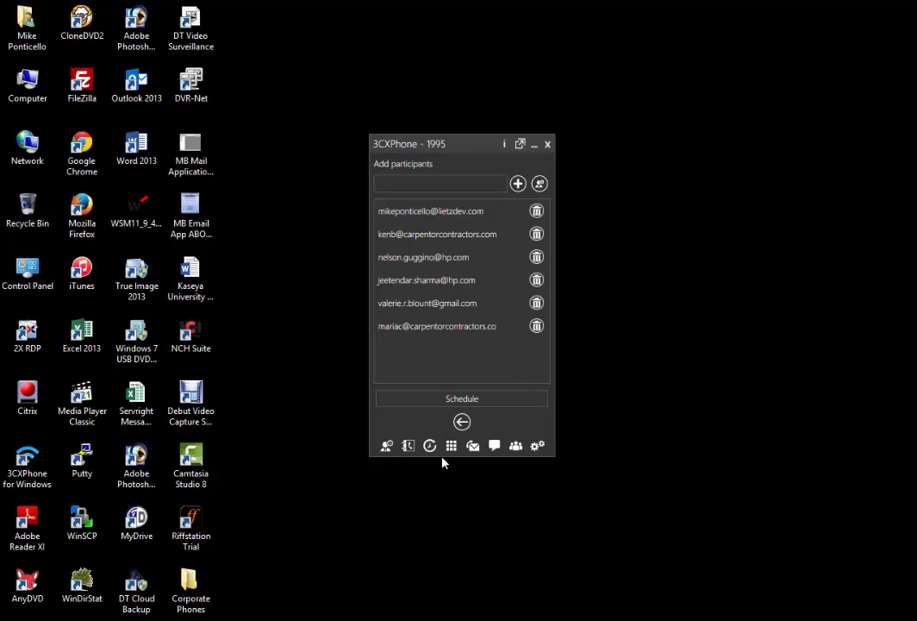
# Delete the extra participants, leaving only the first two addresses.
pyautogui.click(536, 326)
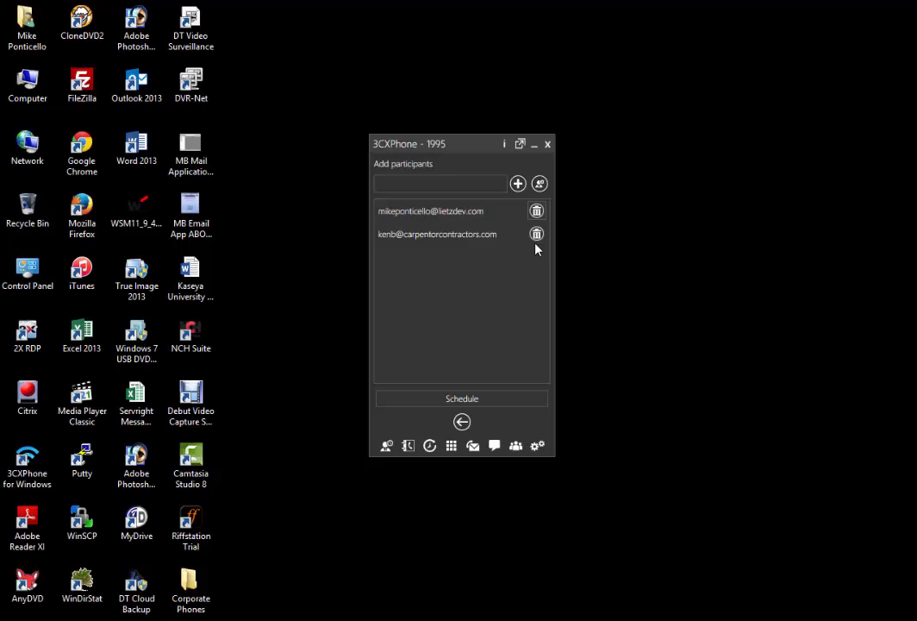
pyautogui.click(536, 234)
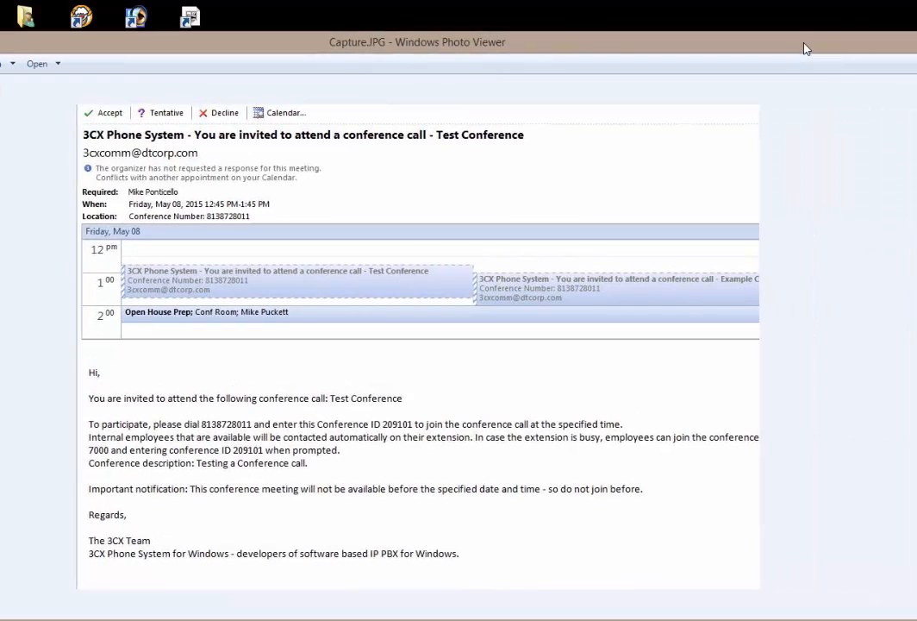
pyautogui.moveTo(732, 310)
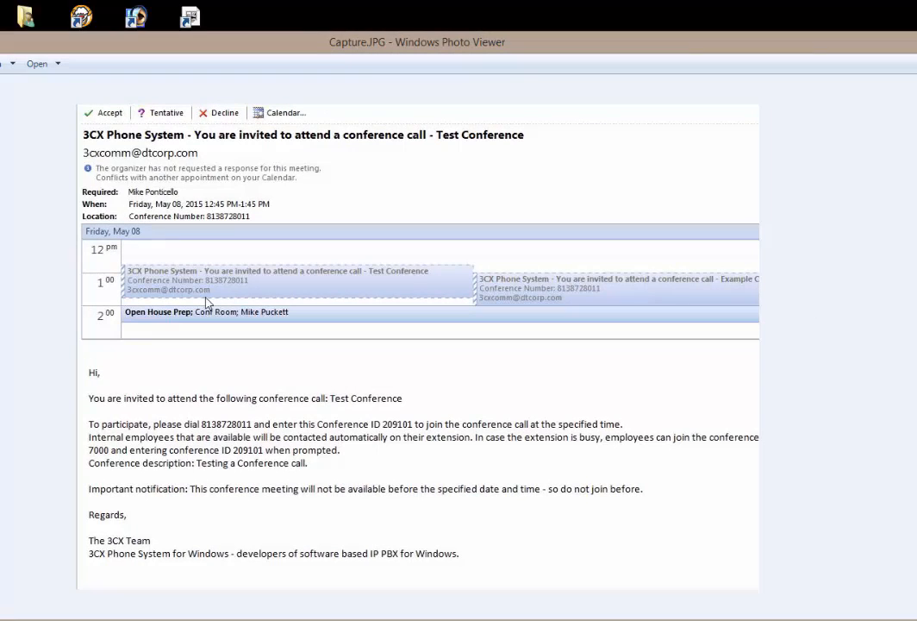
pyautogui.moveTo(188, 214)
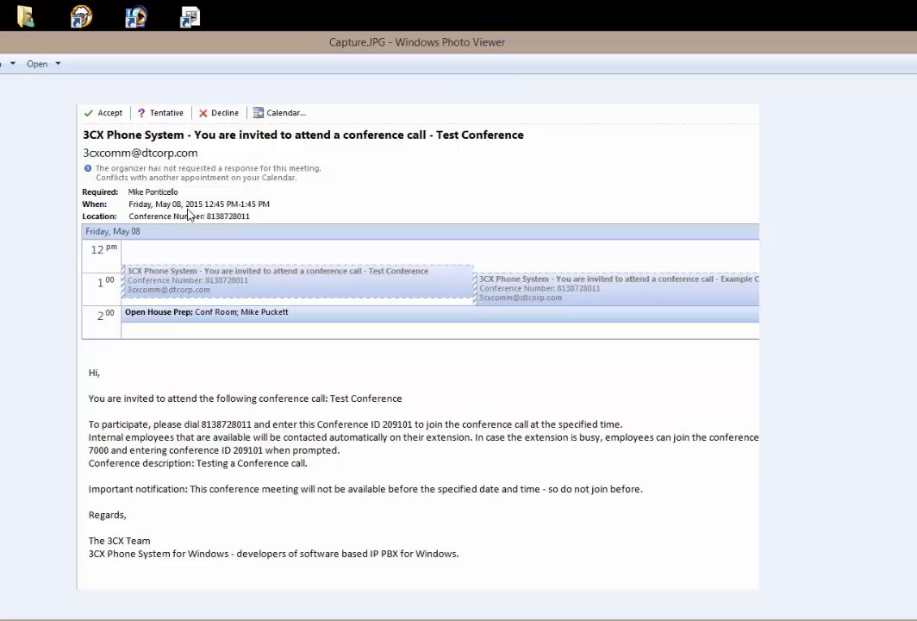
pyautogui.moveTo(175, 224)
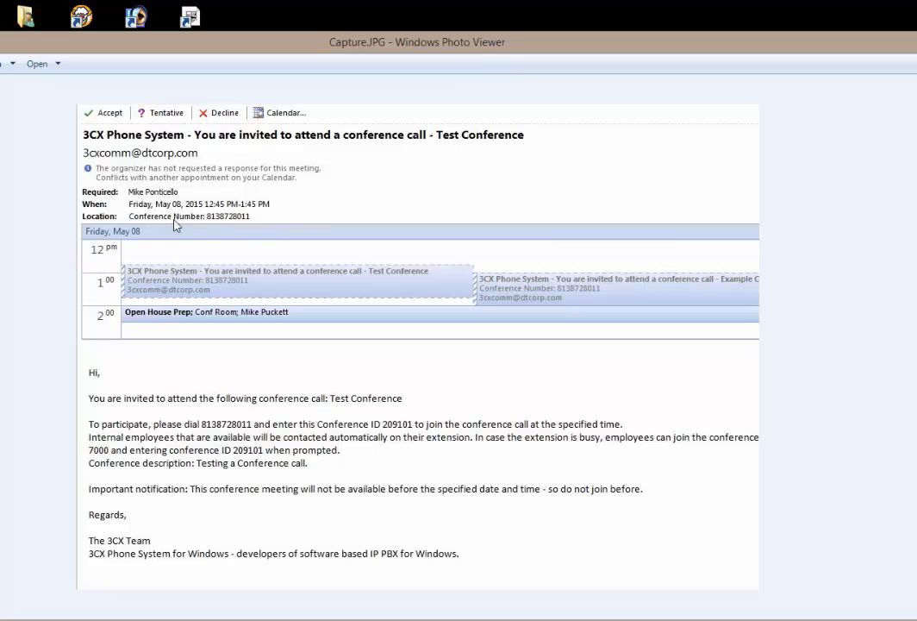
pyautogui.moveTo(173, 199)
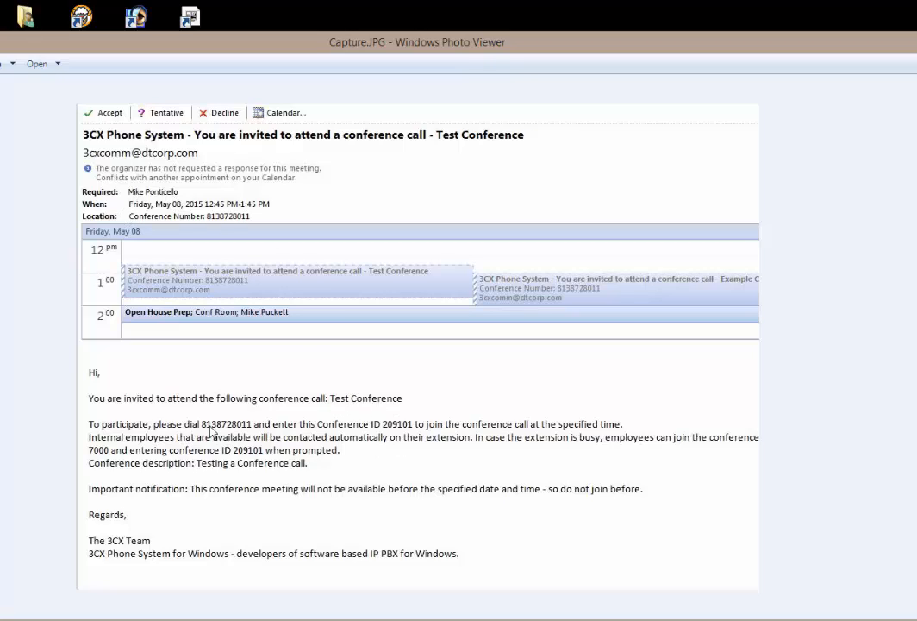
pyautogui.moveTo(250, 431)
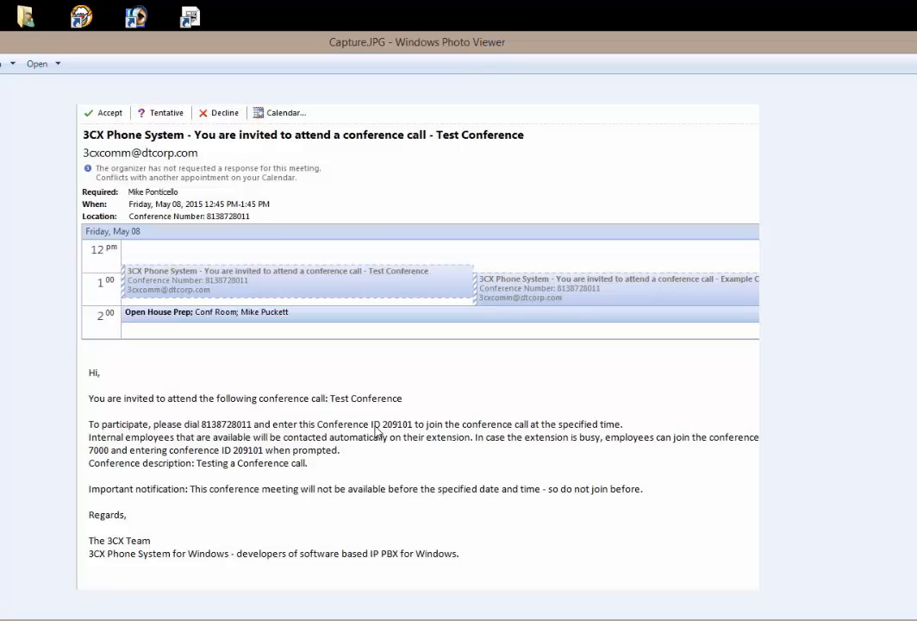
pyautogui.moveTo(416, 431)
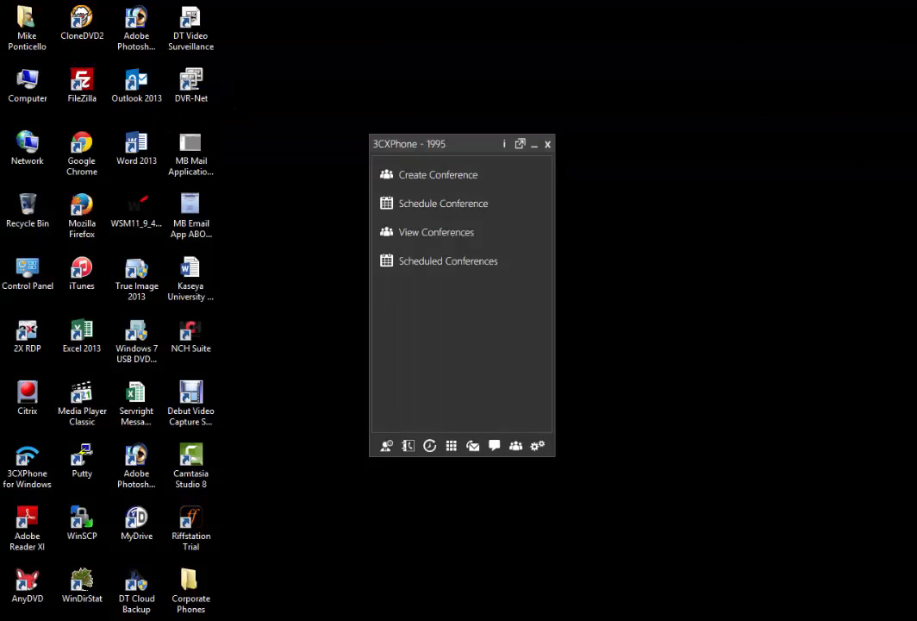
pyautogui.moveTo(438, 466)
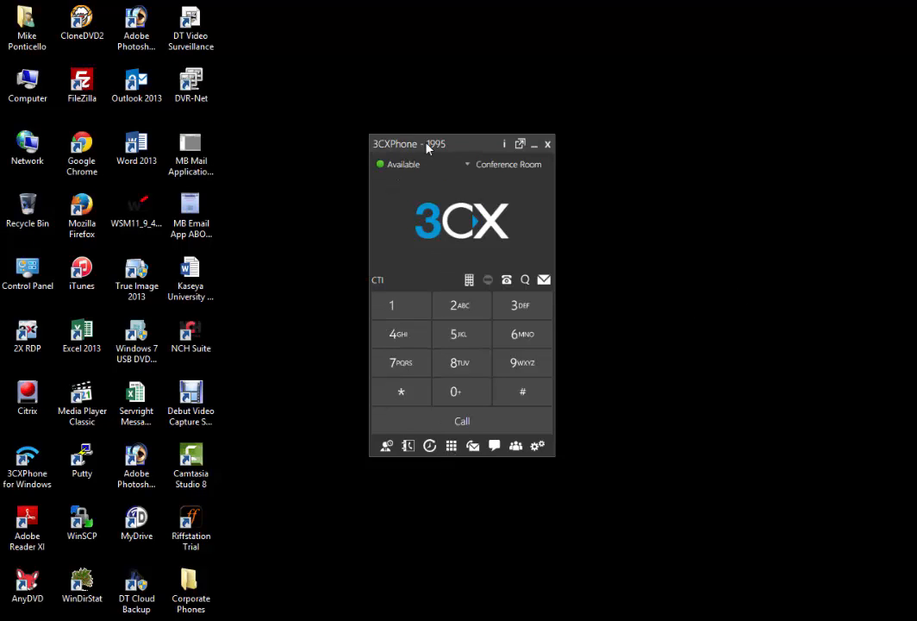
pyautogui.moveTo(513, 254)
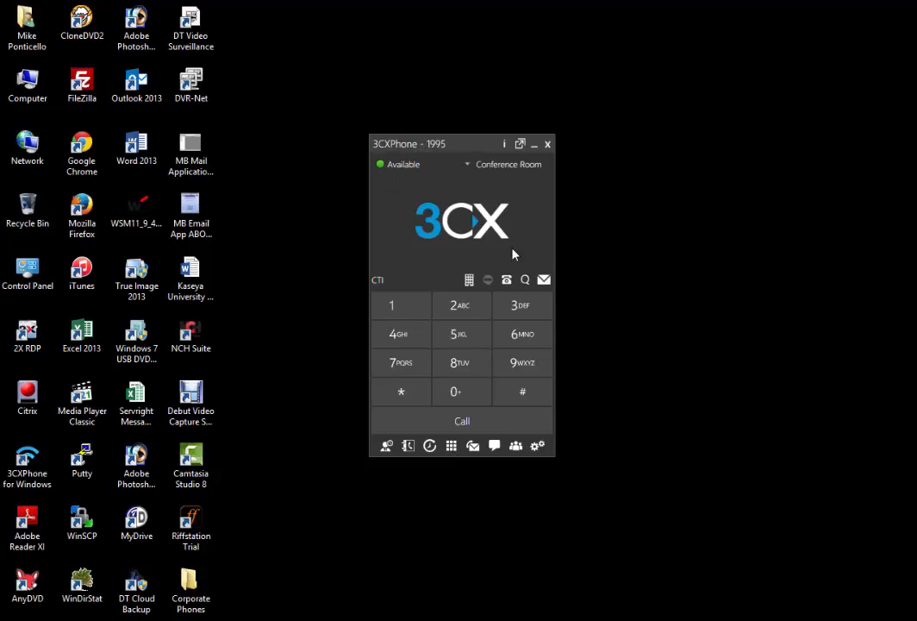
pyautogui.moveTo(584, 260)
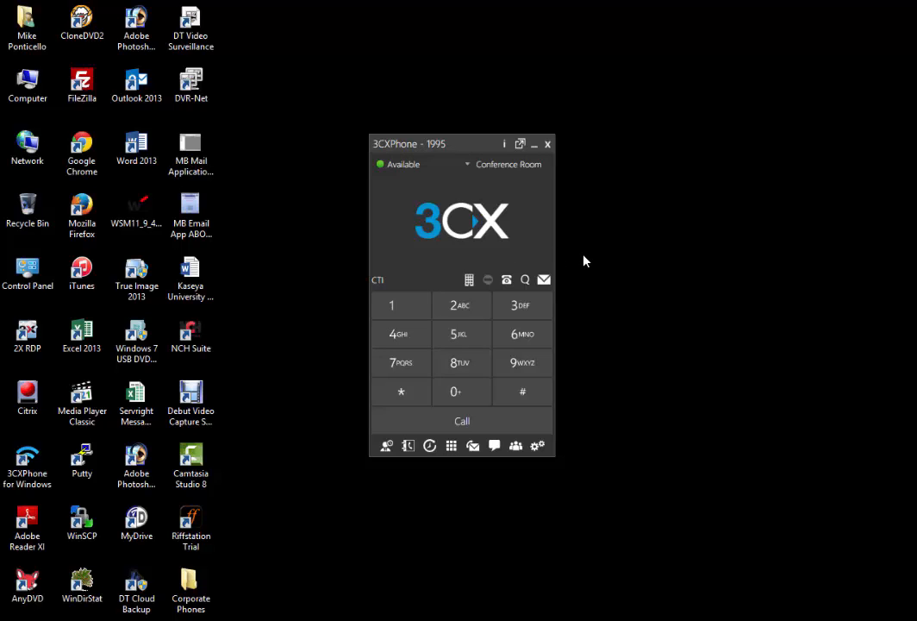
# Select the Computer shortcut on the desktop.
pyautogui.click(27, 82)
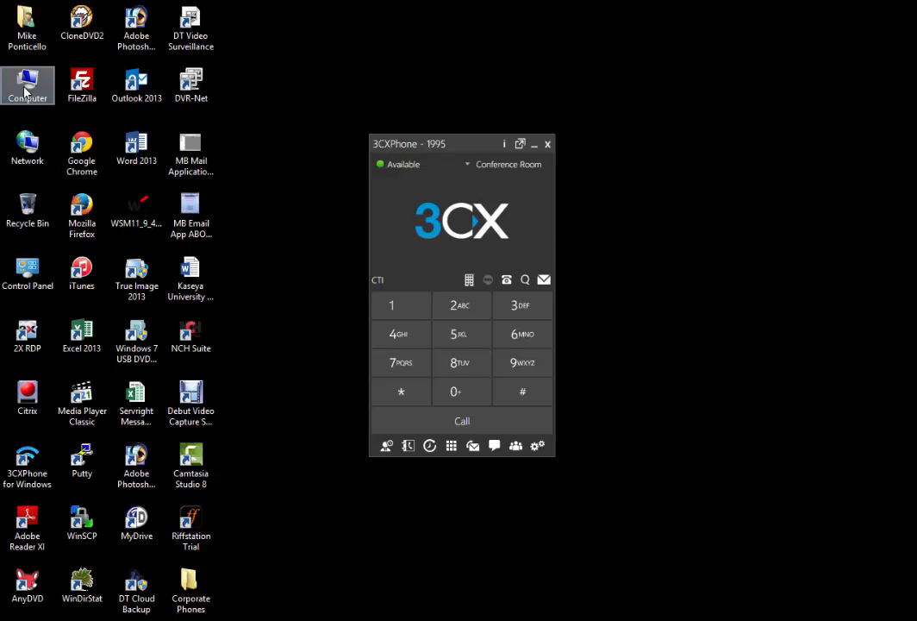
# Load the My Phone Provisioning File config so 3CXPhone runs as extension 1003.
pyautogui.doubleClick(26, 85)
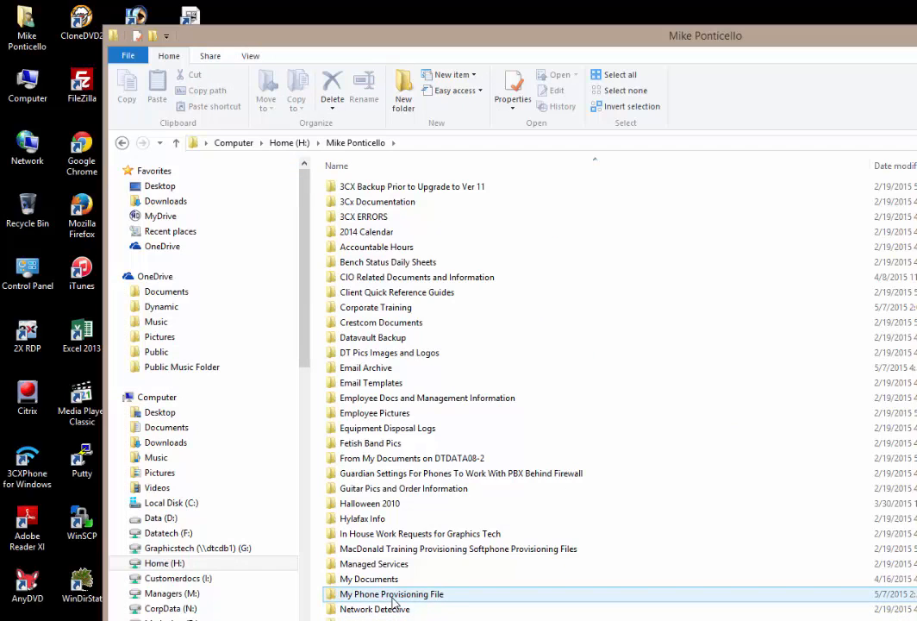
pyautogui.doubleClick(391, 593)
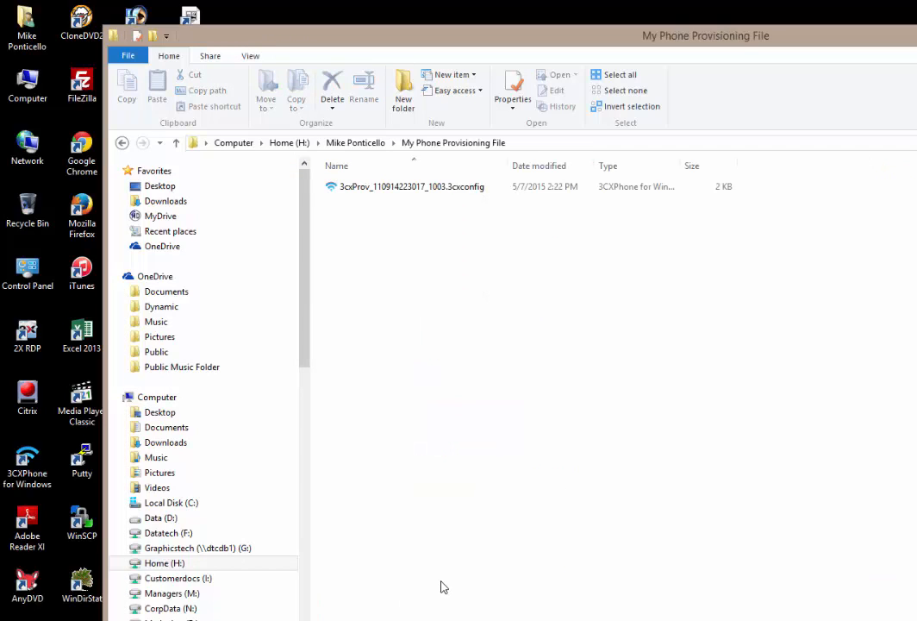
pyautogui.click(411, 186)
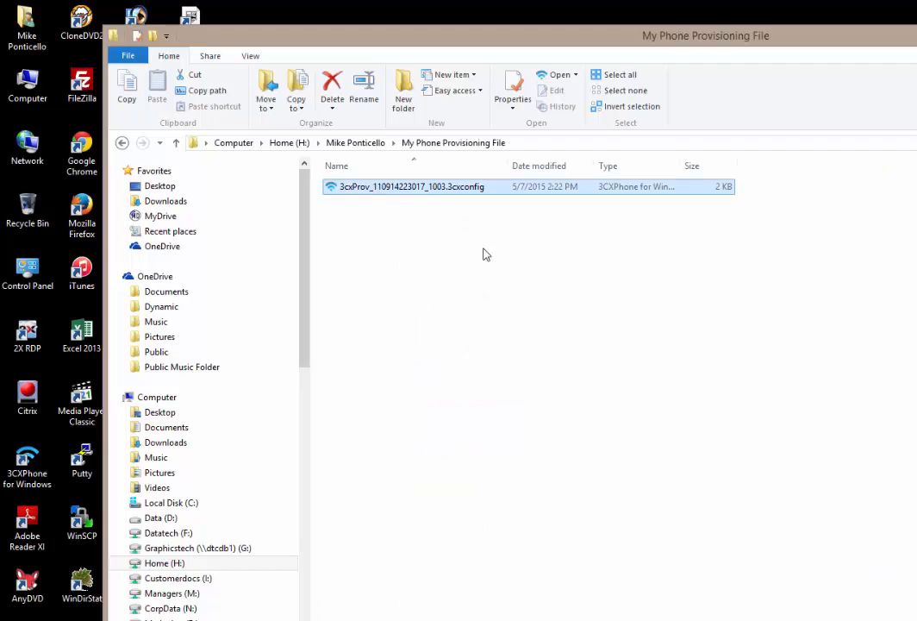
pyautogui.doubleClick(411, 186)
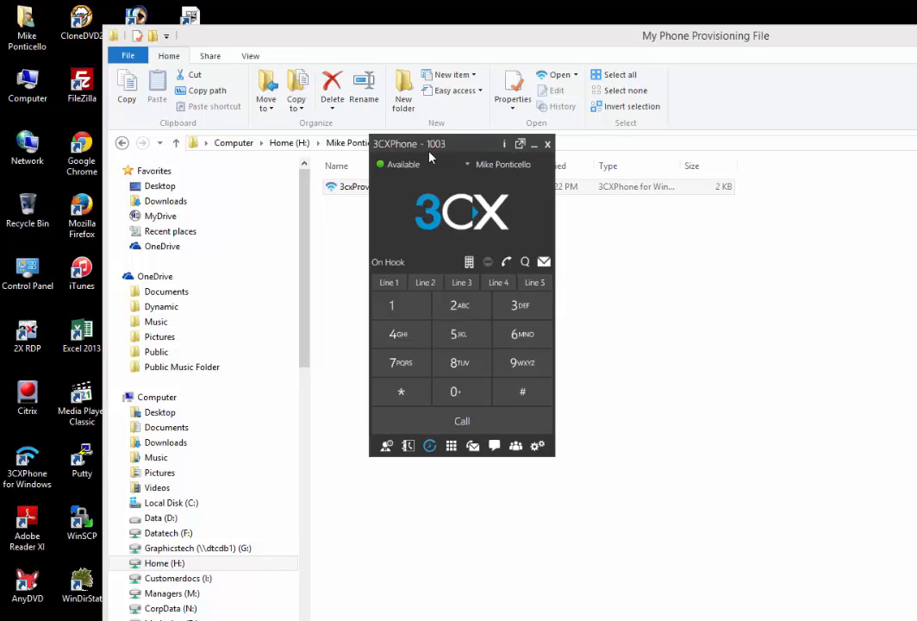
pyautogui.moveTo(528, 179)
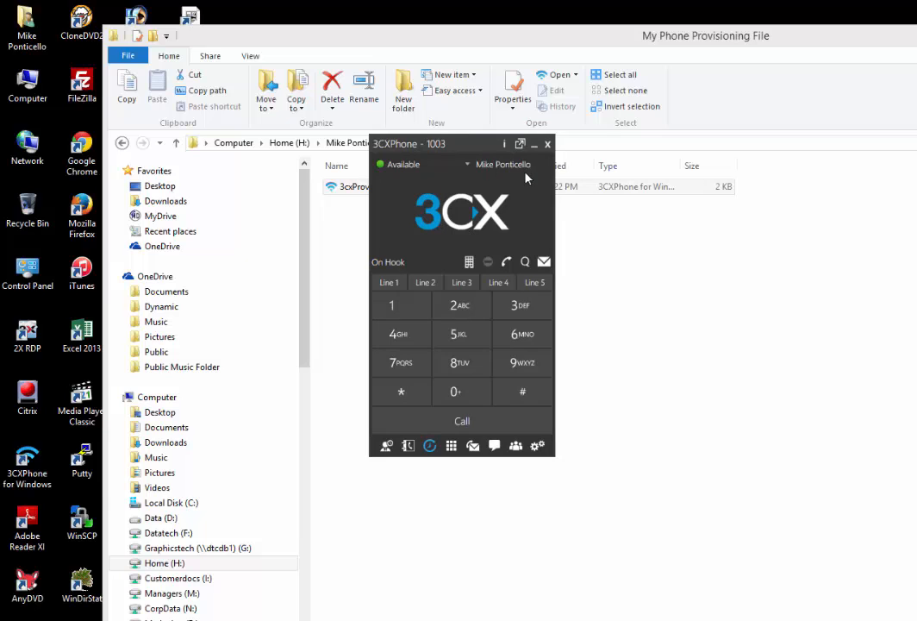